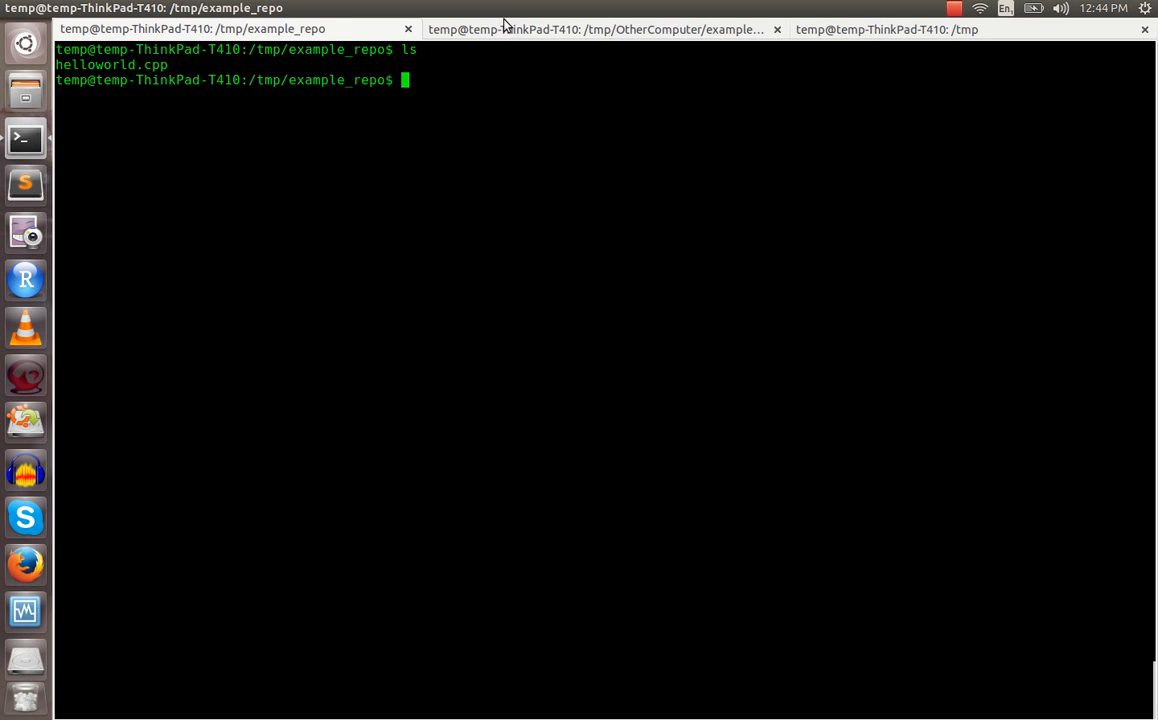
# Step: Switch to the shell tab working in /tmp/OtherComputer/example_repo
pyautogui.click(598, 30)
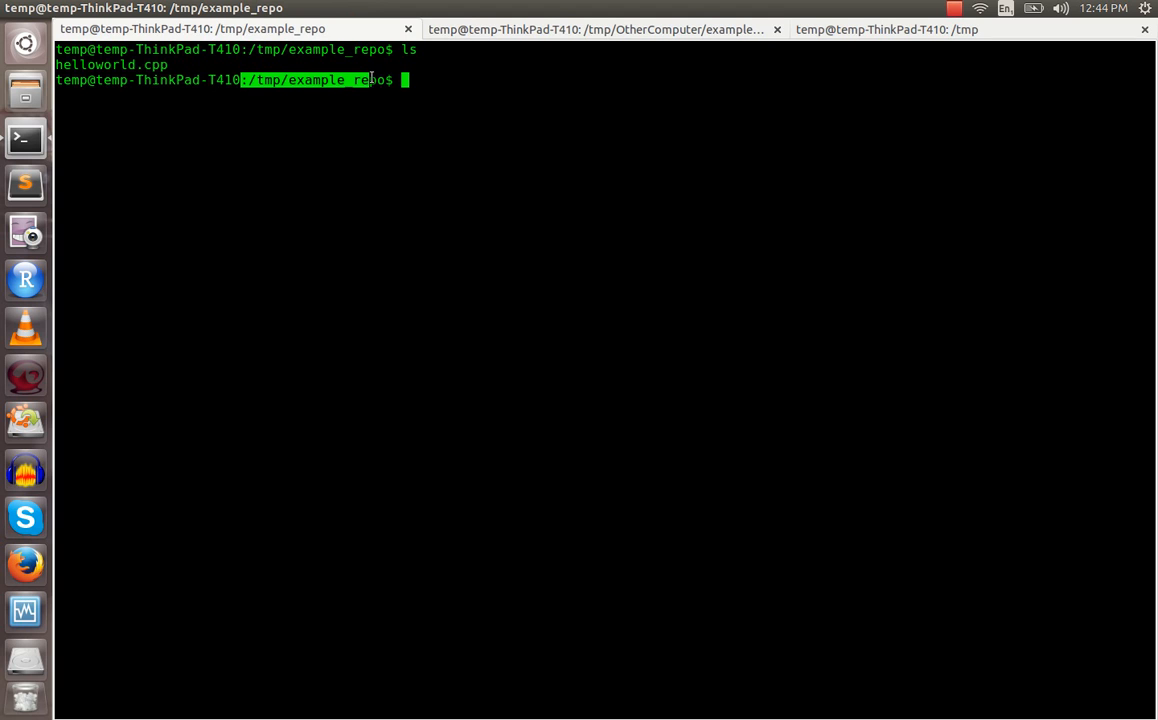
pyautogui.click(600, 30)
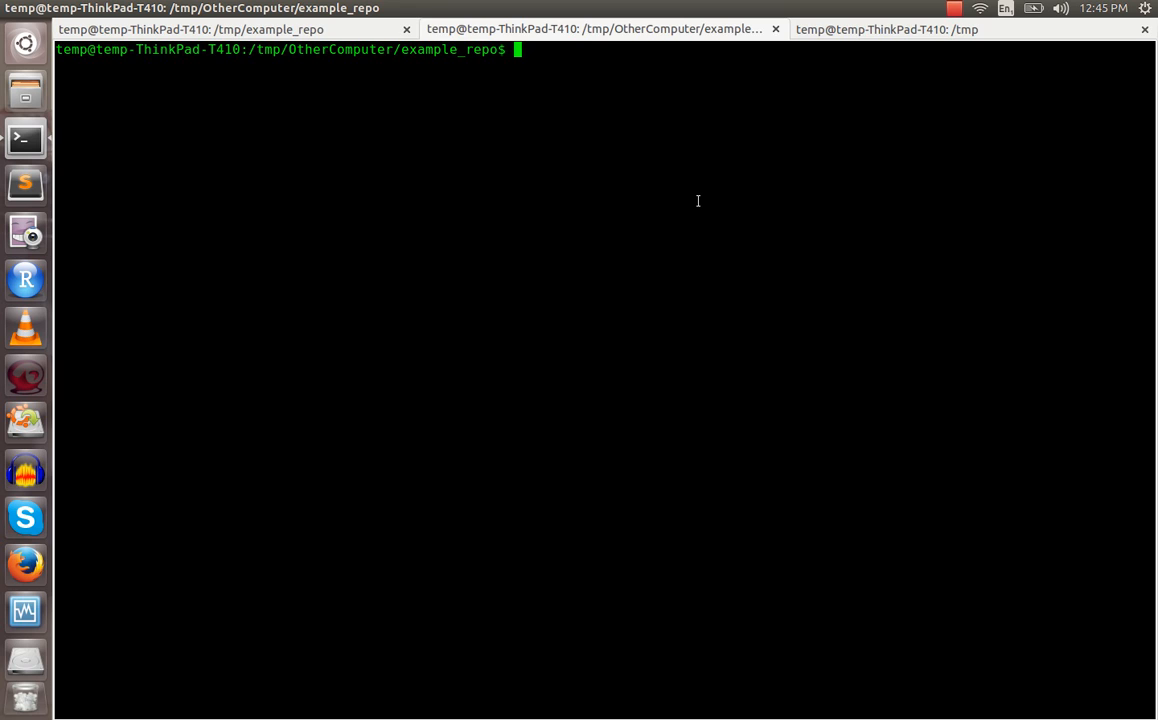
pyautogui.moveTo(616, 220)
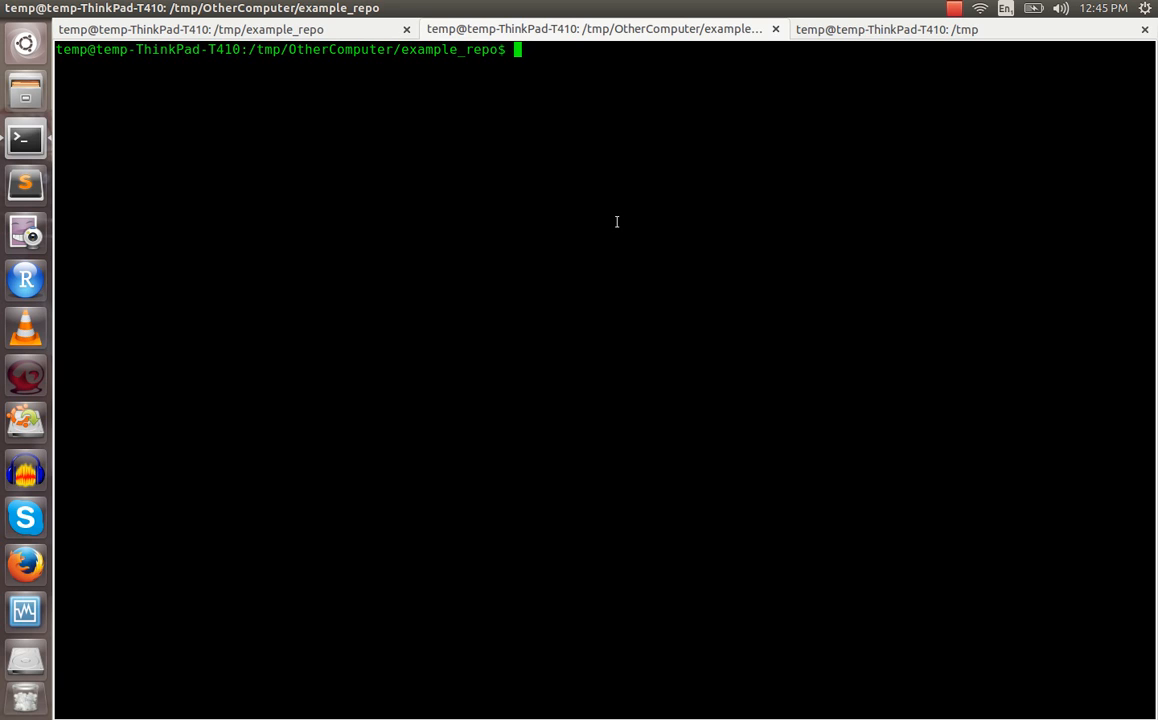
# Step: Edit helloworld.cpp so returnGoodByeMessage returns "bye bye!" and save it from vim
pyautogui.write('vi helloworld.cpp l')
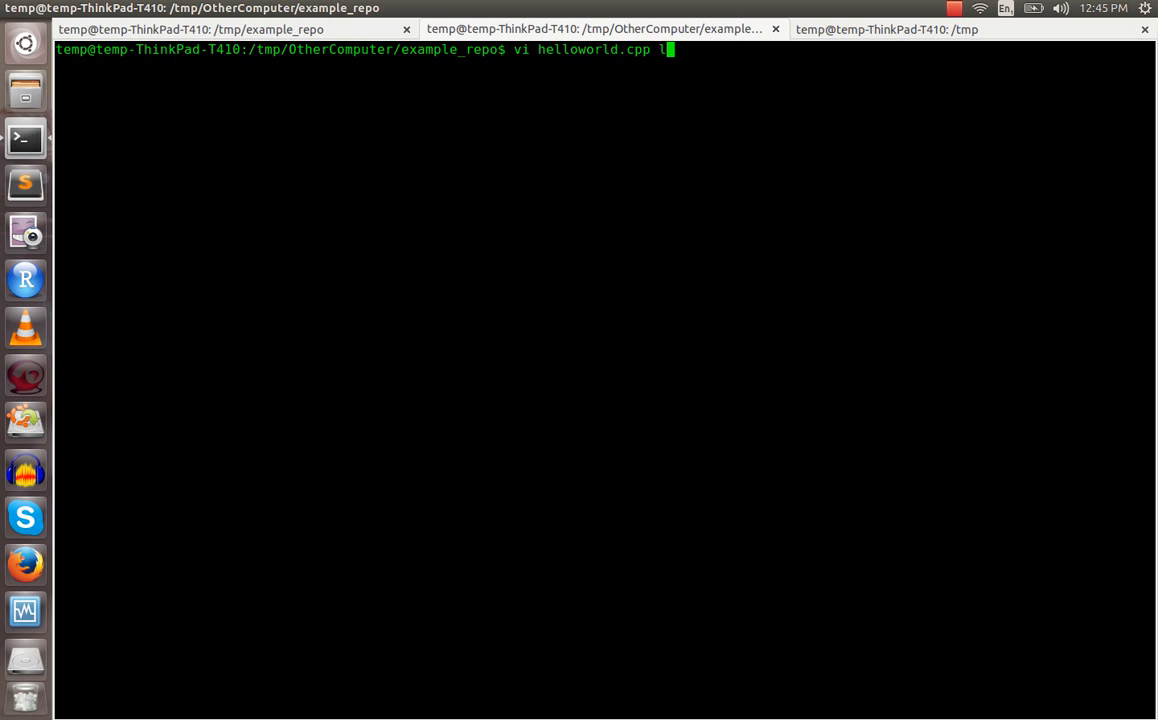
pyautogui.press('Return')
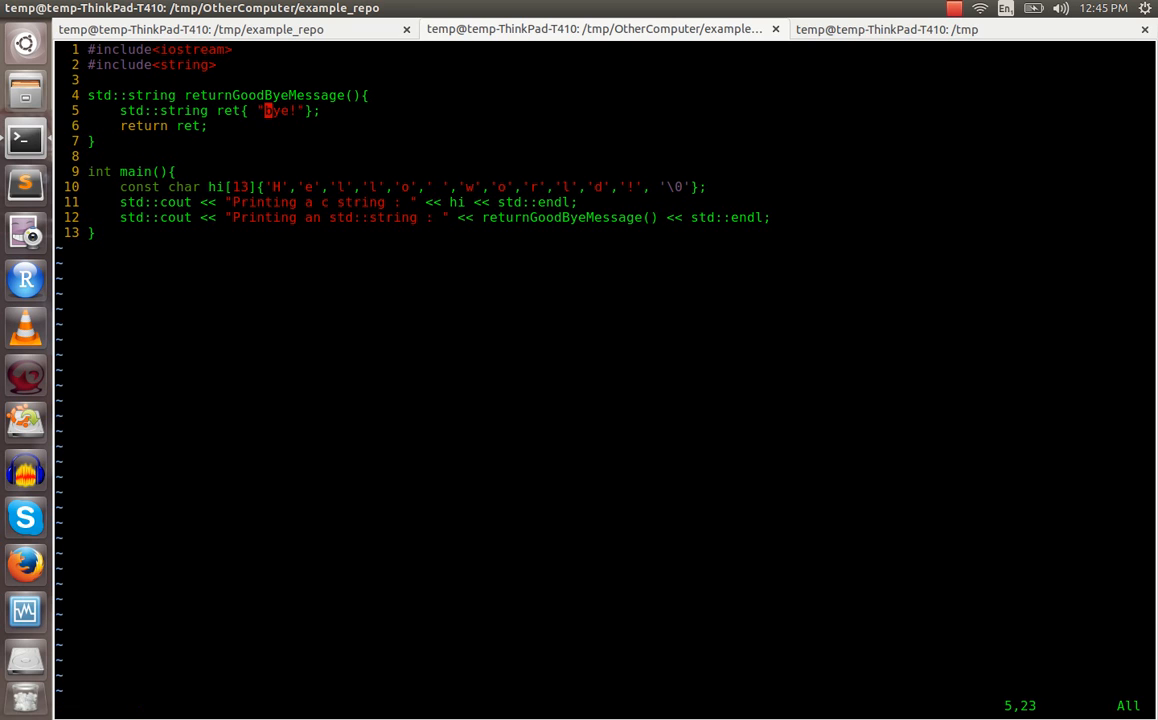
pyautogui.write('bye bye!')
pyautogui.click(606, 706)
pyautogui.write(':x')
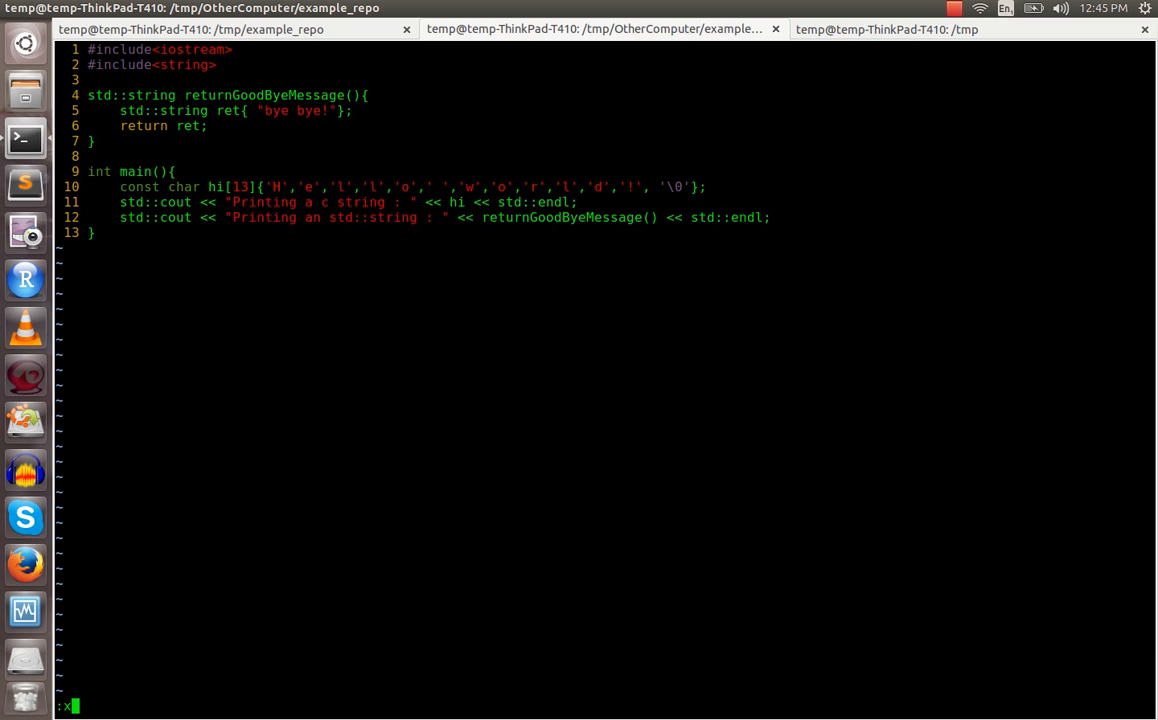
pyautogui.press('Return')
pyautogui.write('svn co')
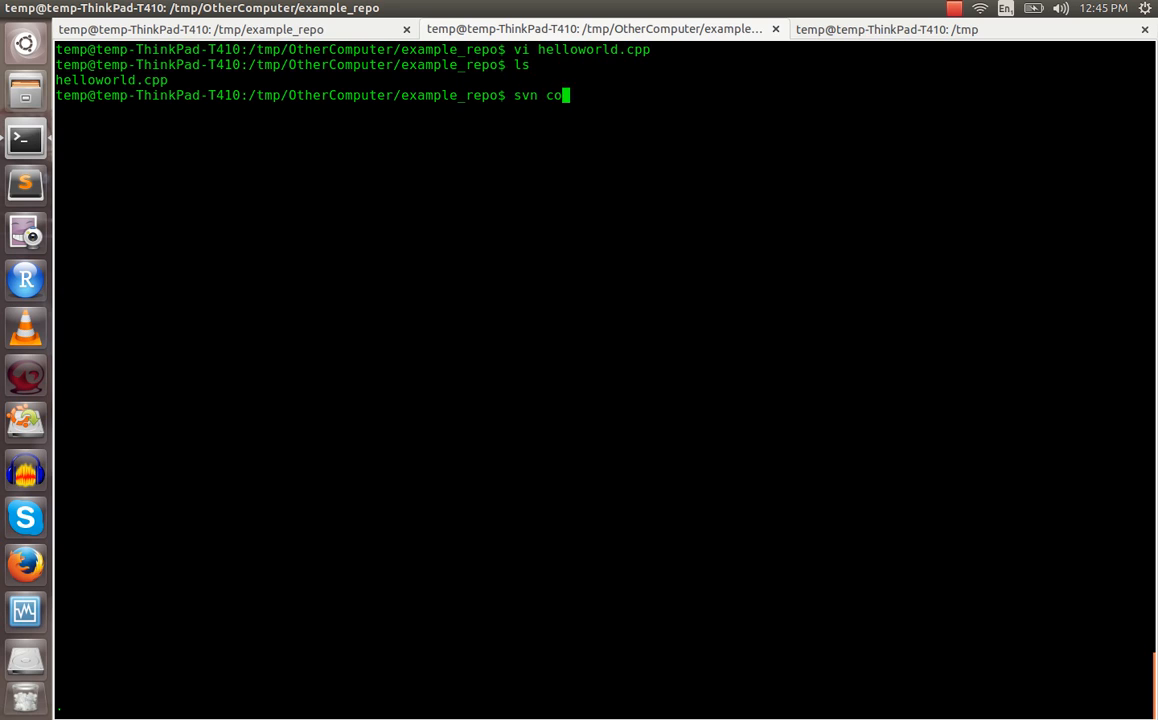
# Step: Commit helloworld.cpp with message "changed goodbye message", creating revision 15
pyautogui.write('mmit helloworld.cpp')
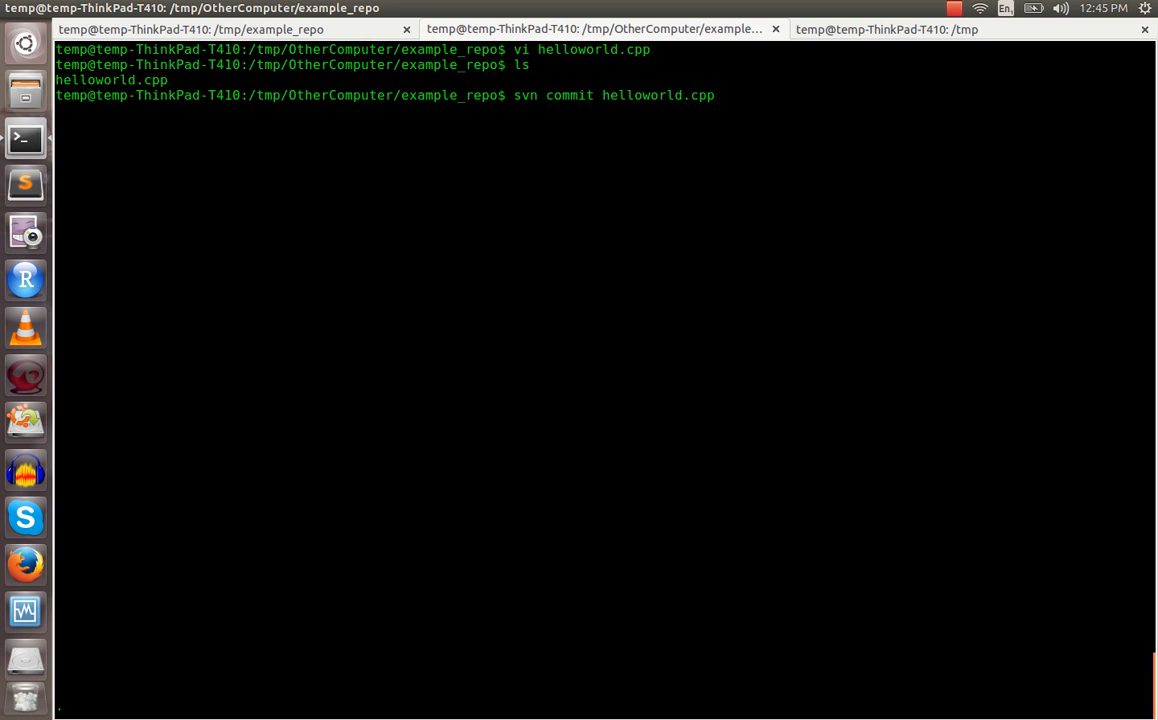
pyautogui.write('-m')
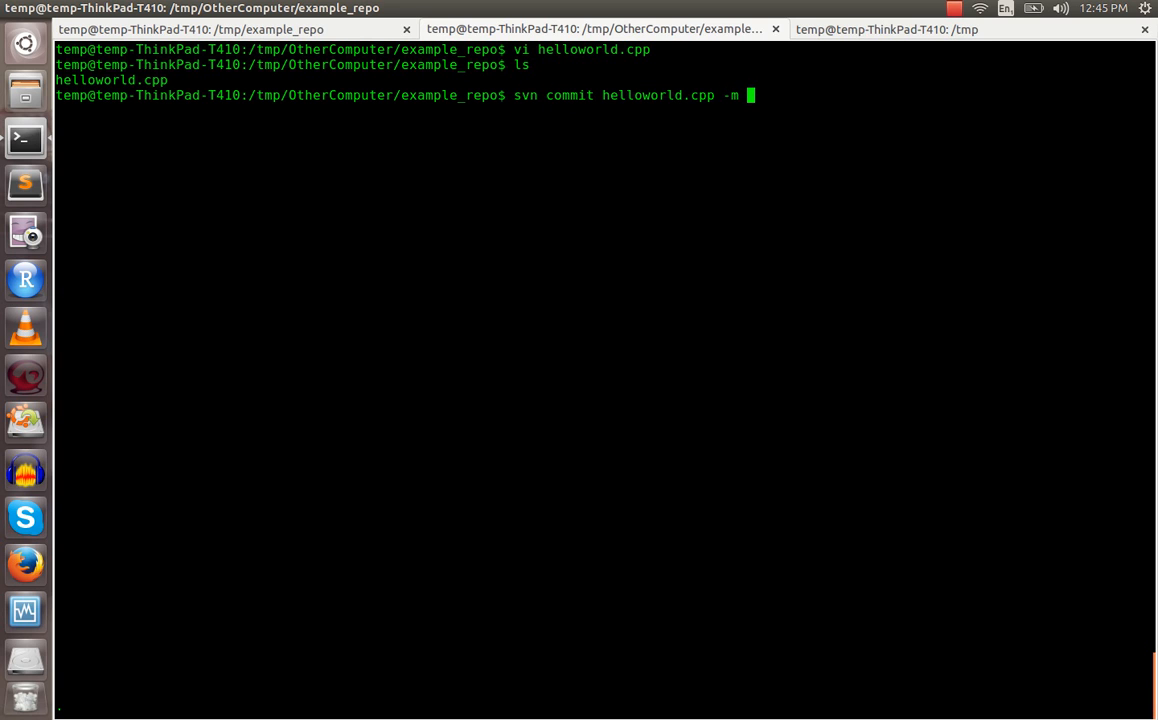
pyautogui.write('"changed')
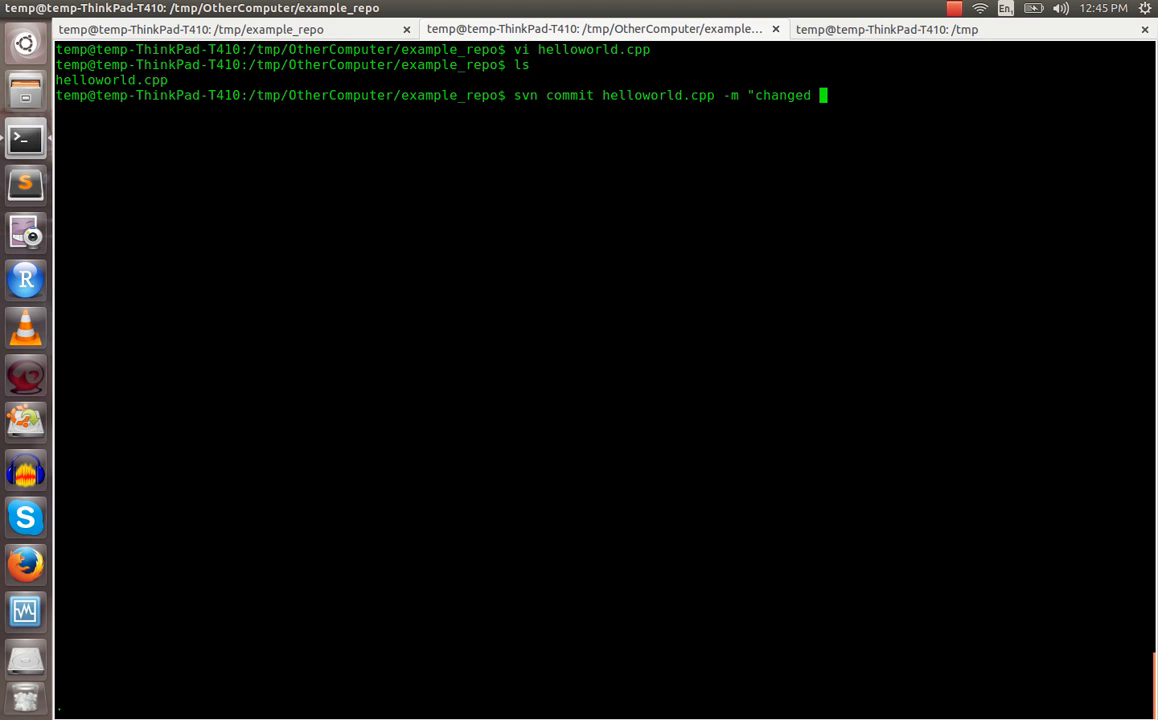
pyautogui.write('goodbye mess')
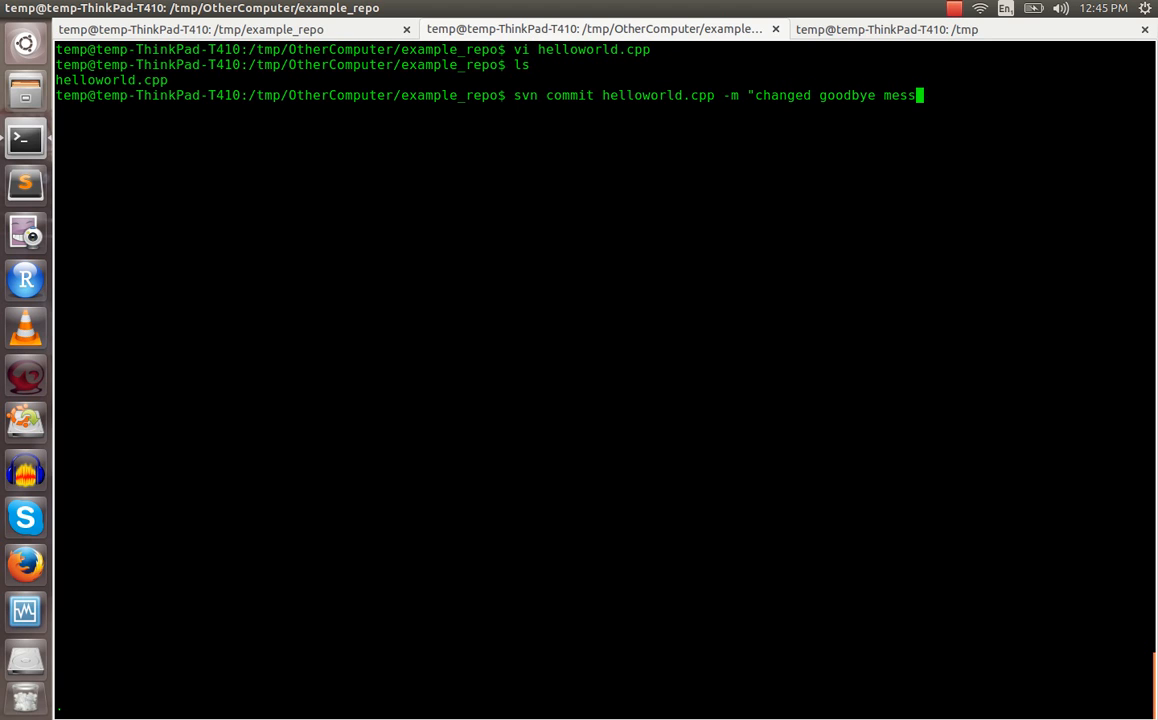
pyautogui.press('Return')
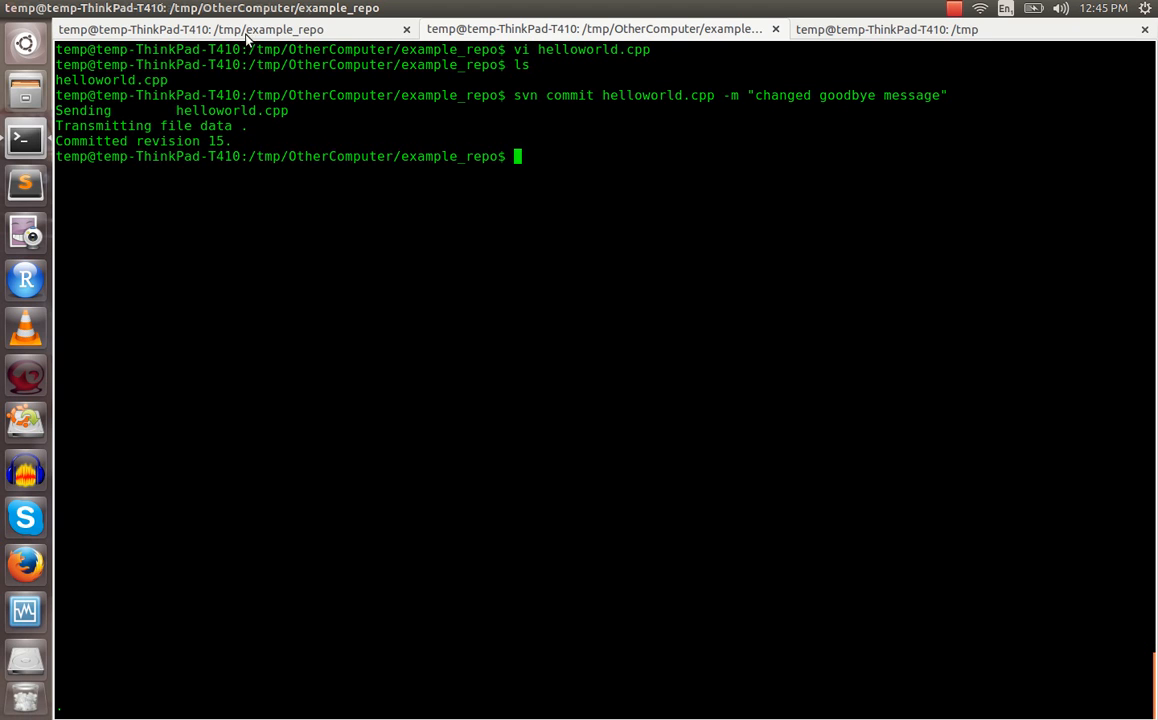
pyautogui.moveTo(244, 30)
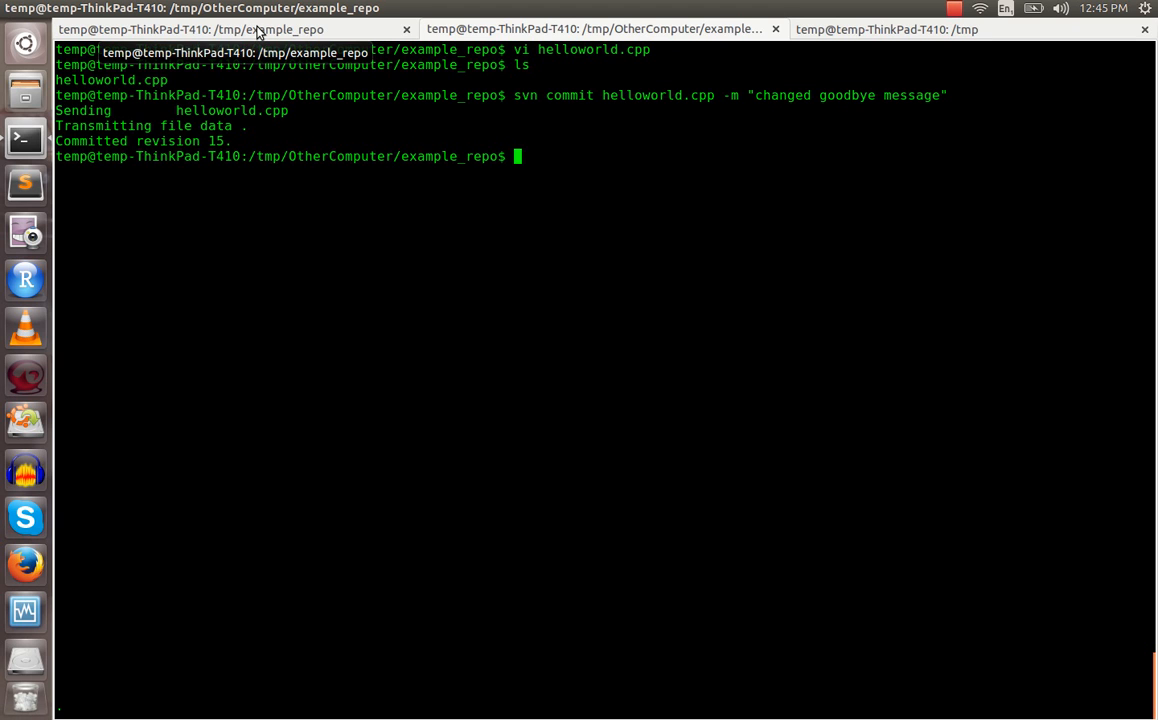
# Step: In the original example_repo shell, change helloworld.cpp's goodbye string to "ciao!" and save
pyautogui.click(200, 28)
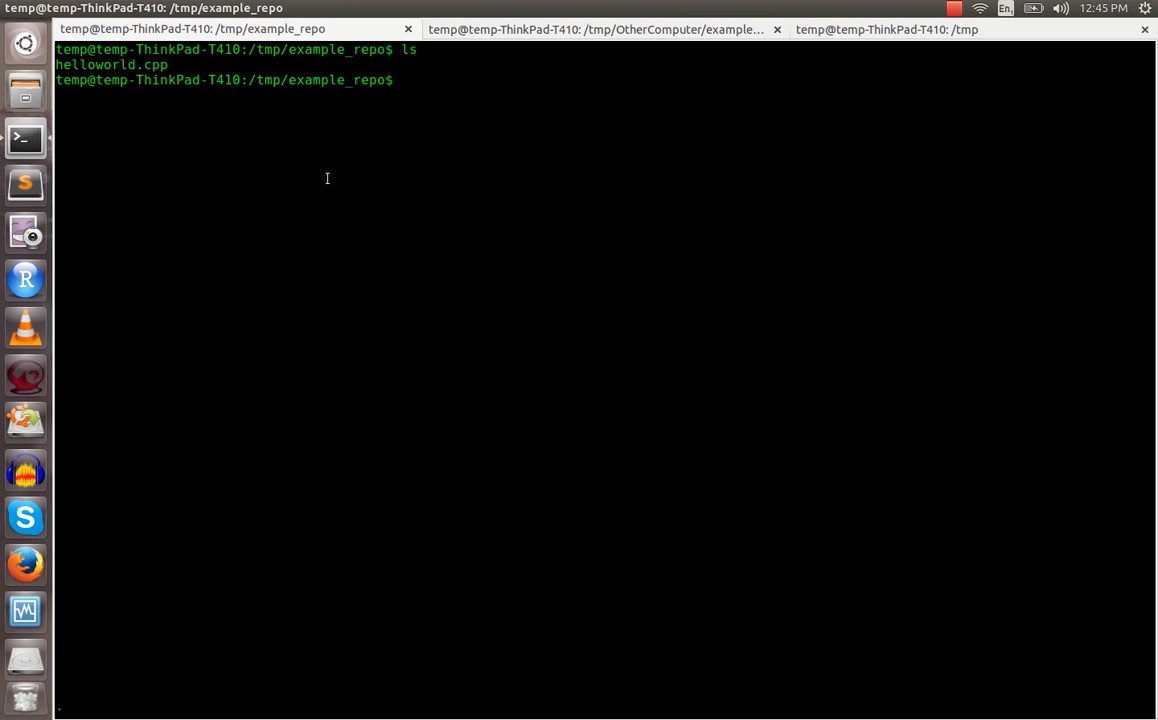
pyautogui.write('vi he')
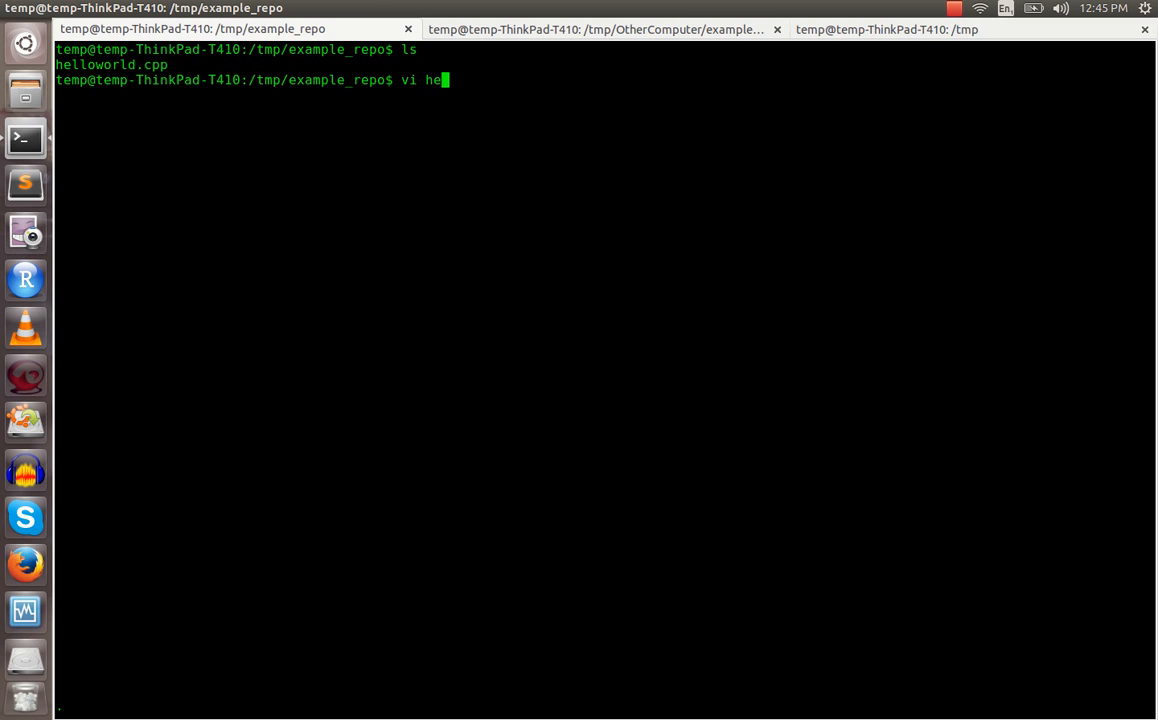
pyautogui.press('Return')
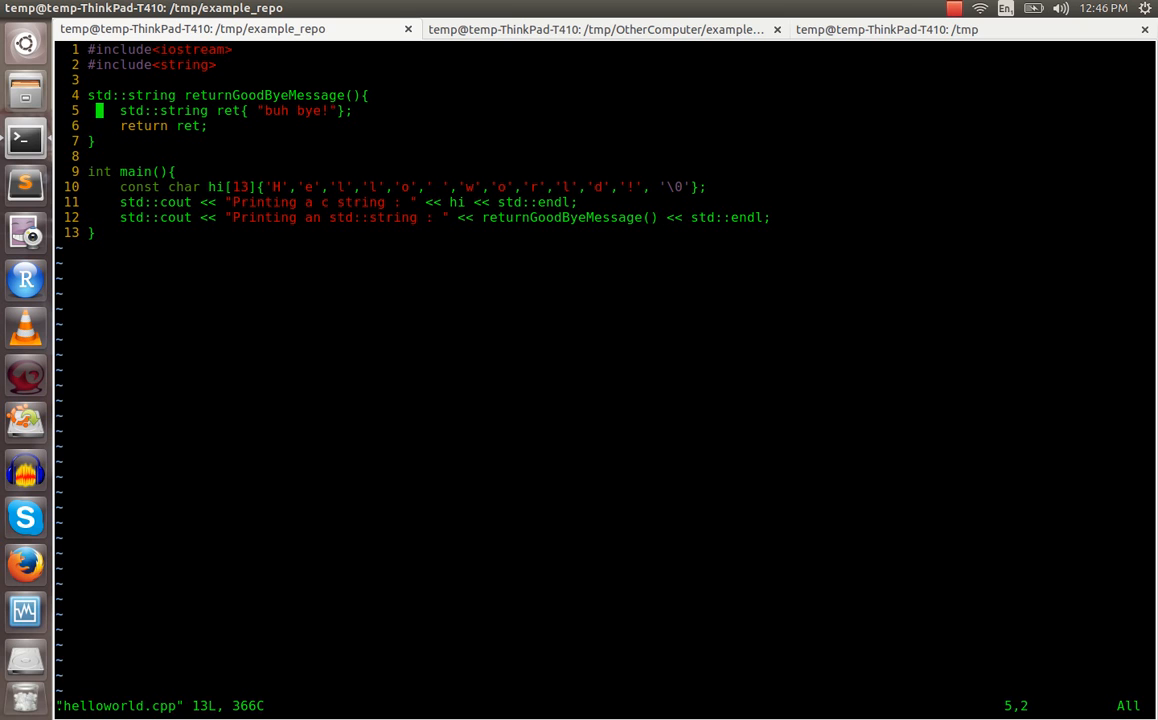
pyautogui.press('v')
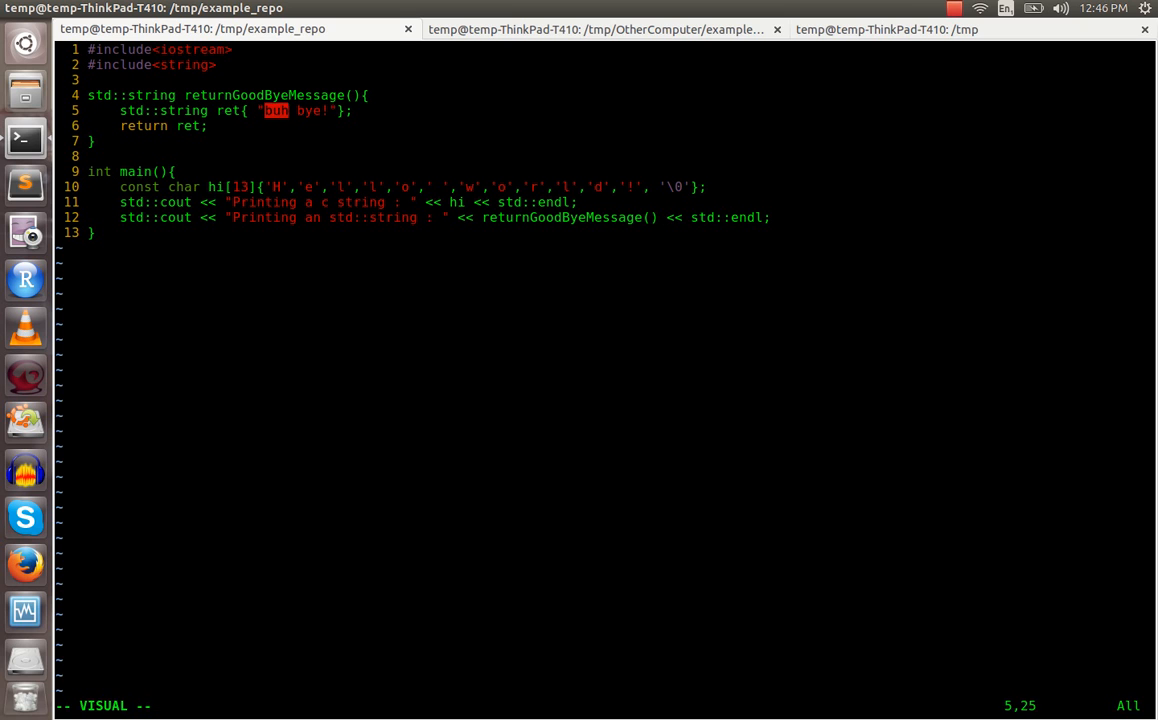
pyautogui.write('ciao')
pyautogui.click(528, 706)
pyautogui.write(':w')
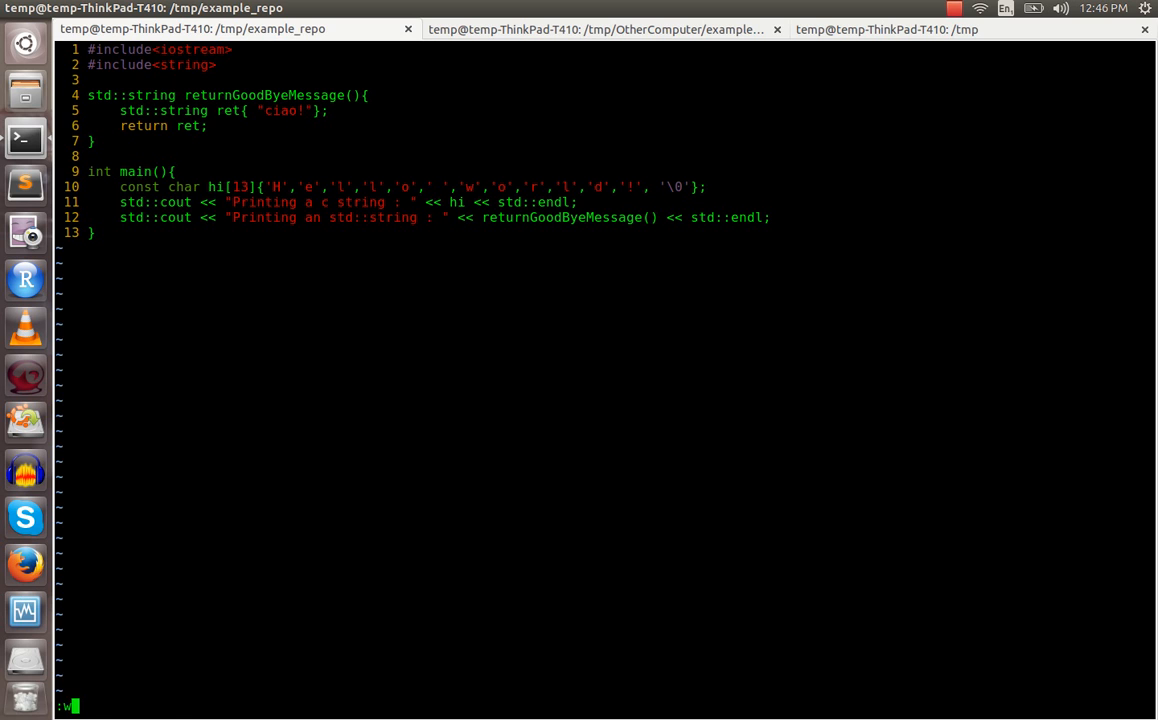
pyautogui.write('svn')
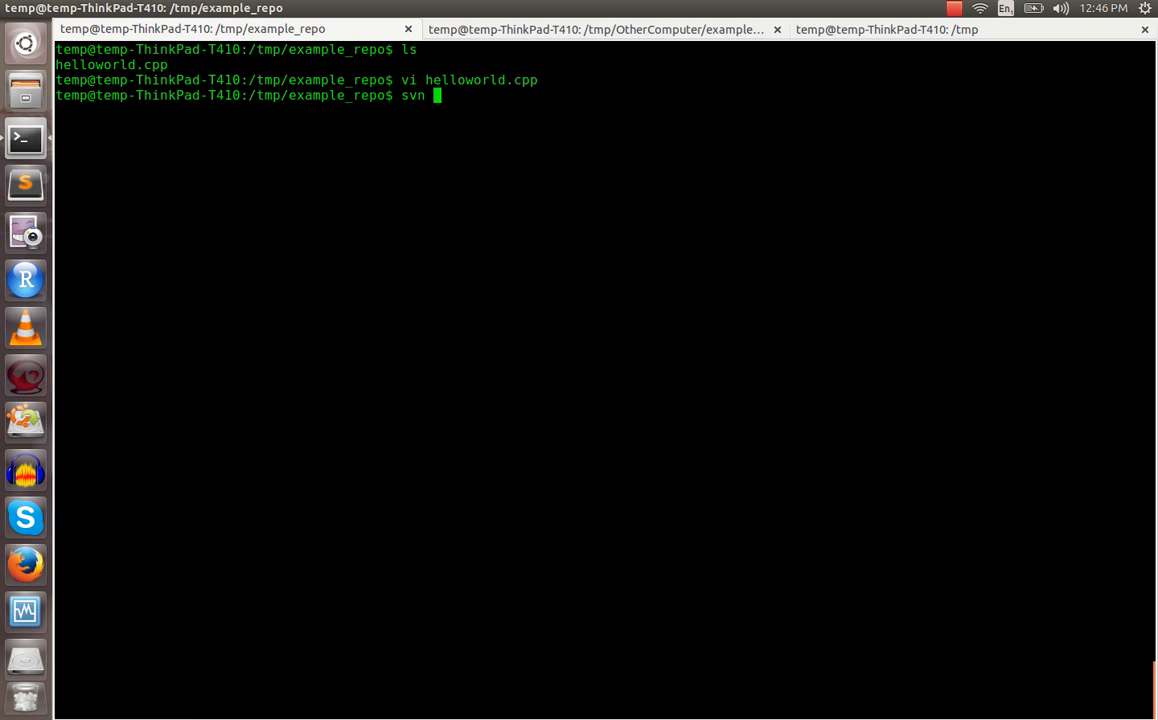
# Step: Run svn up helloworld.cpp, hitting a conflict at revision 15
pyautogui.write('u')
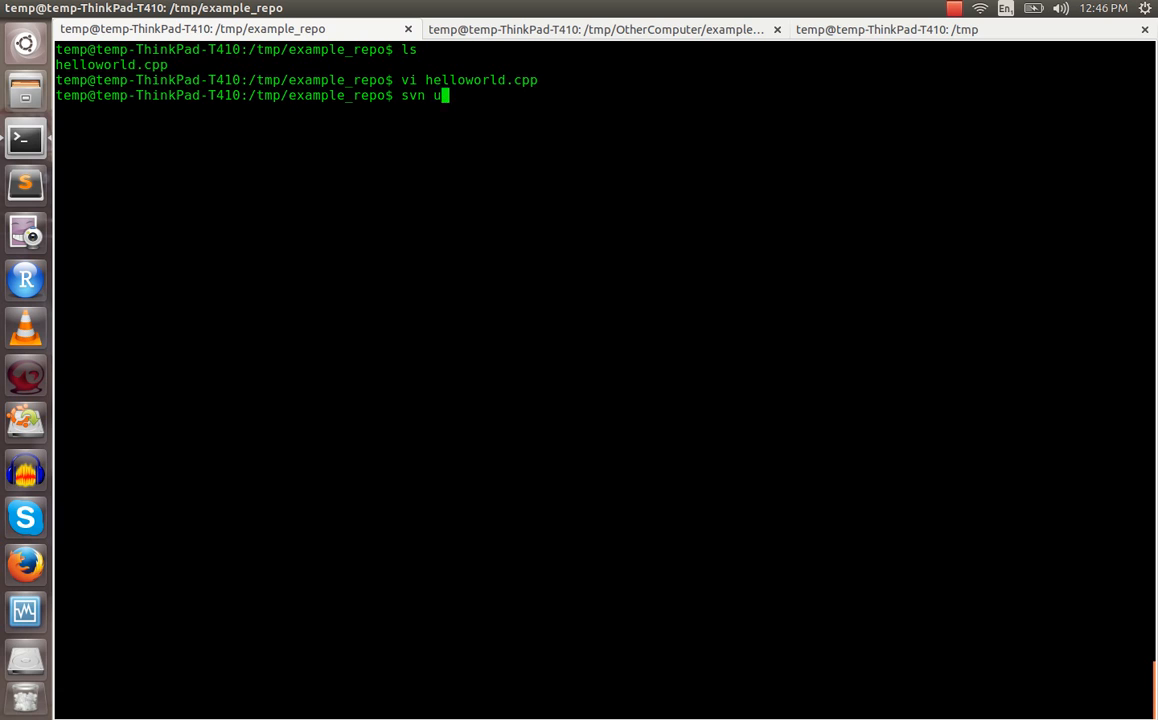
pyautogui.write('p helloworld.cpp')
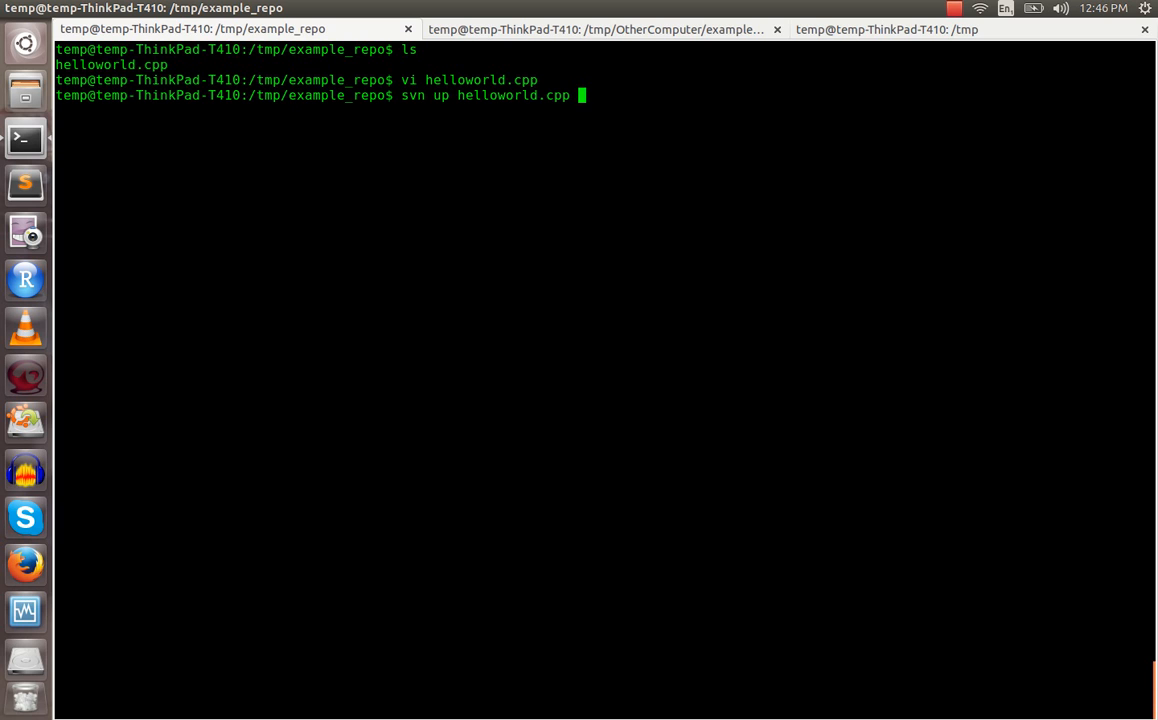
pyautogui.press('Return')
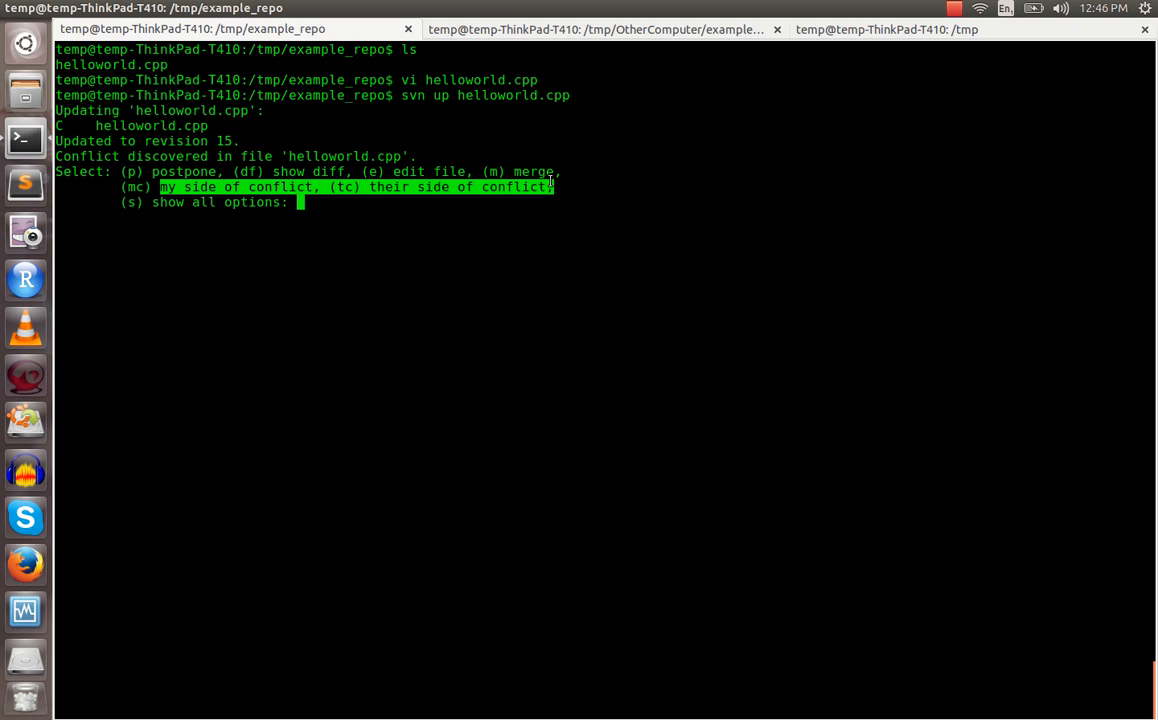
pyautogui.moveTo(576, 238)
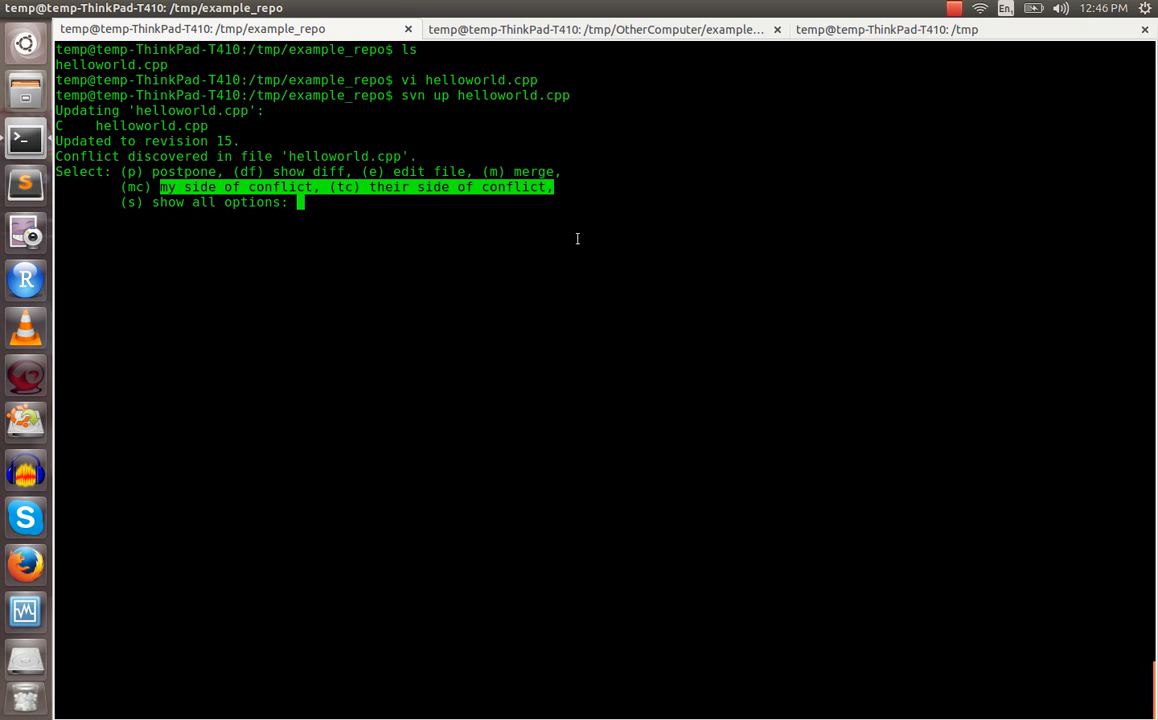
# Step: Show all conflict resolution options with s, then postpone with p
pyautogui.write('s')
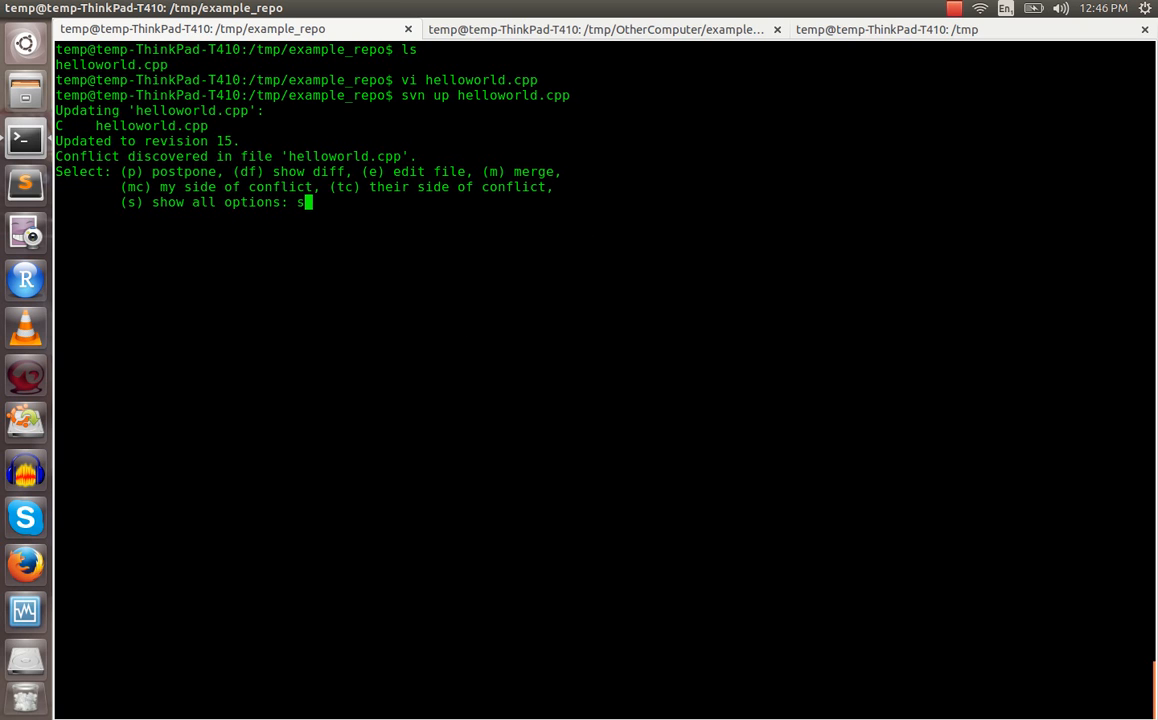
pyautogui.press('Return')
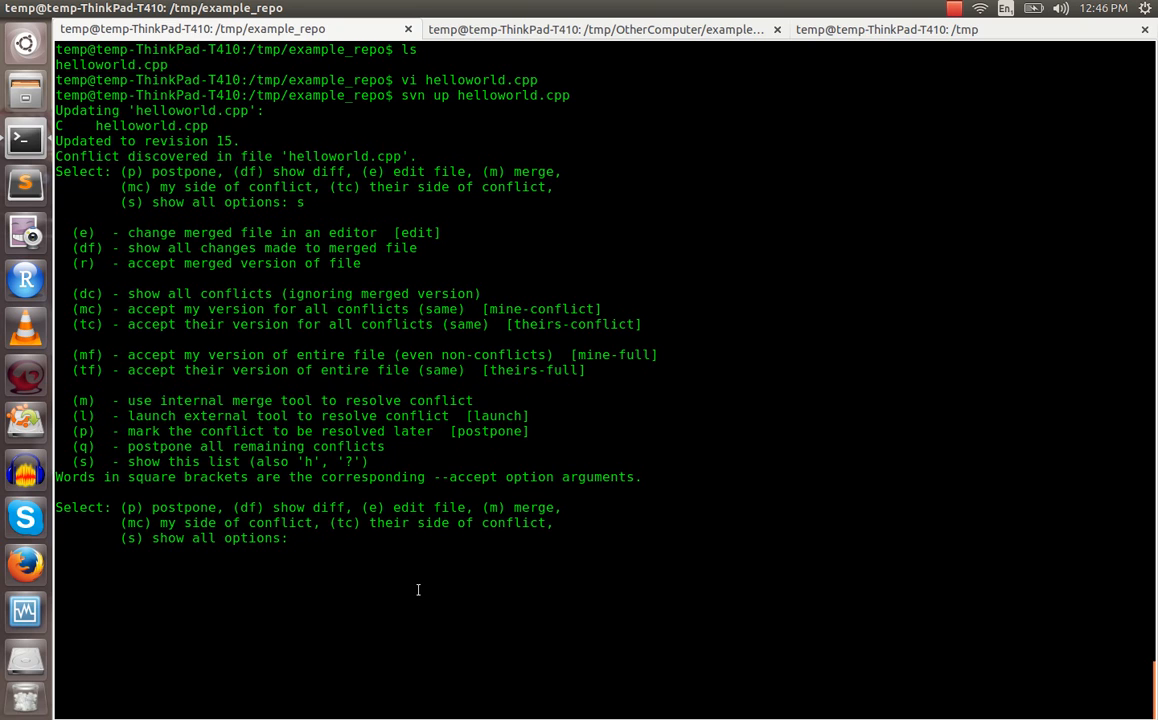
pyautogui.write('p')
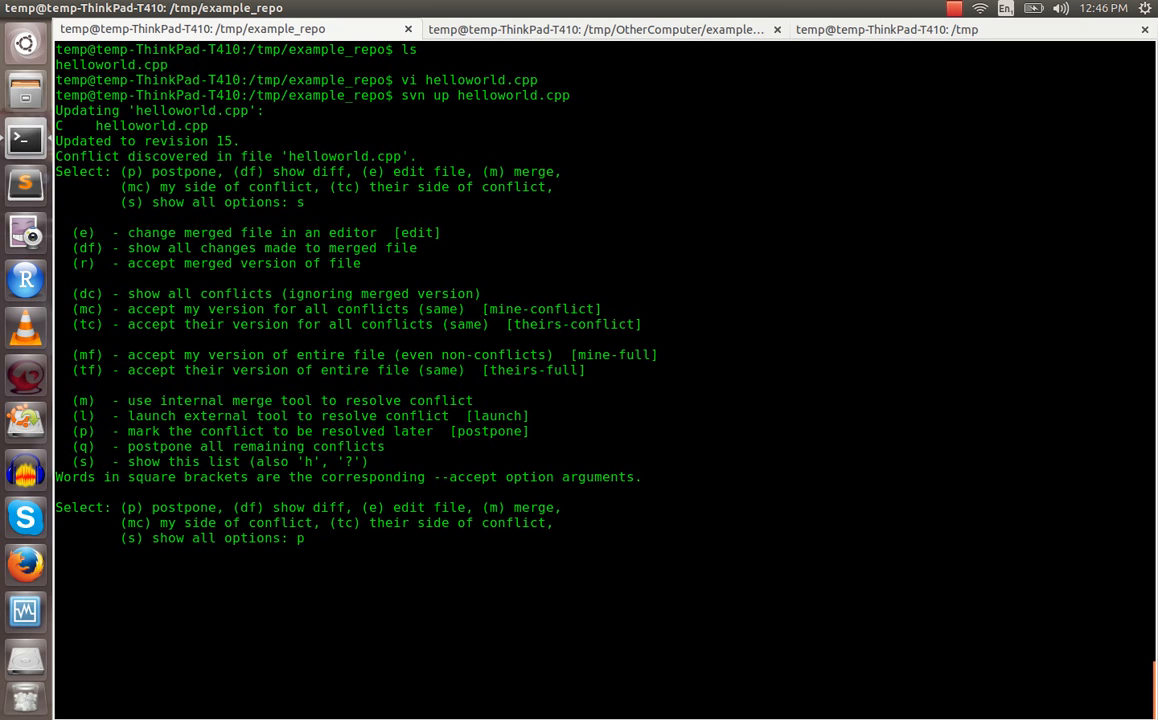
pyautogui.moveTo(308, 538)
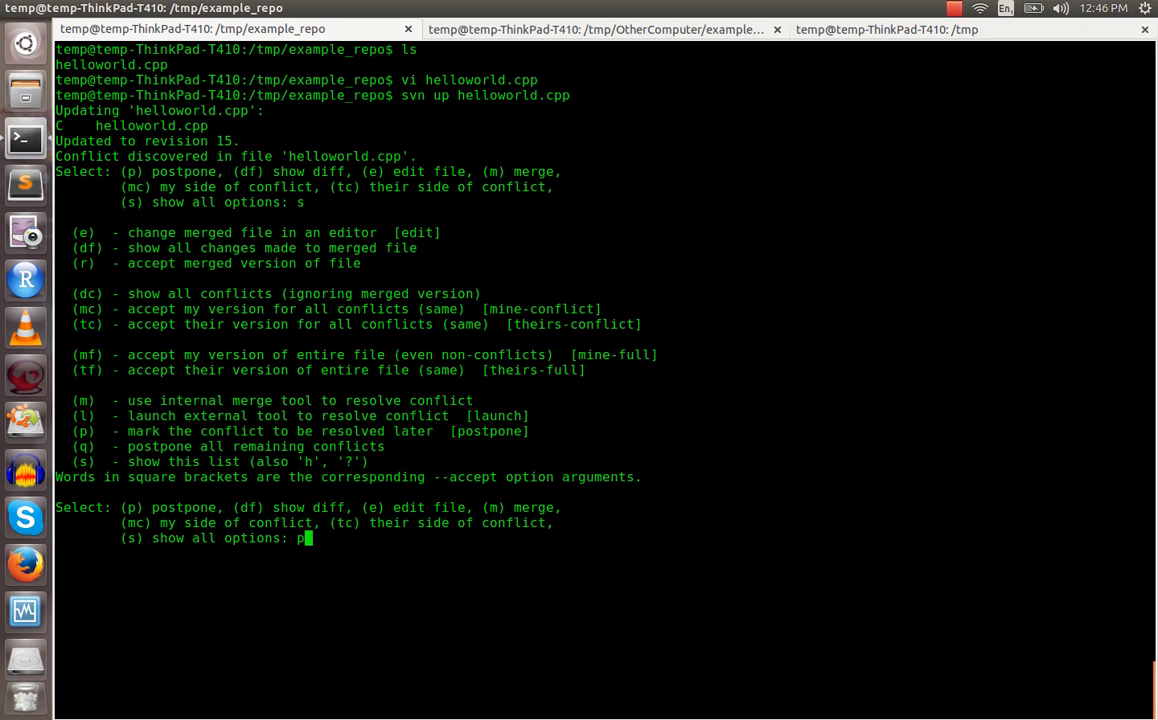
pyautogui.press('Return')
pyautogui.write('ls')
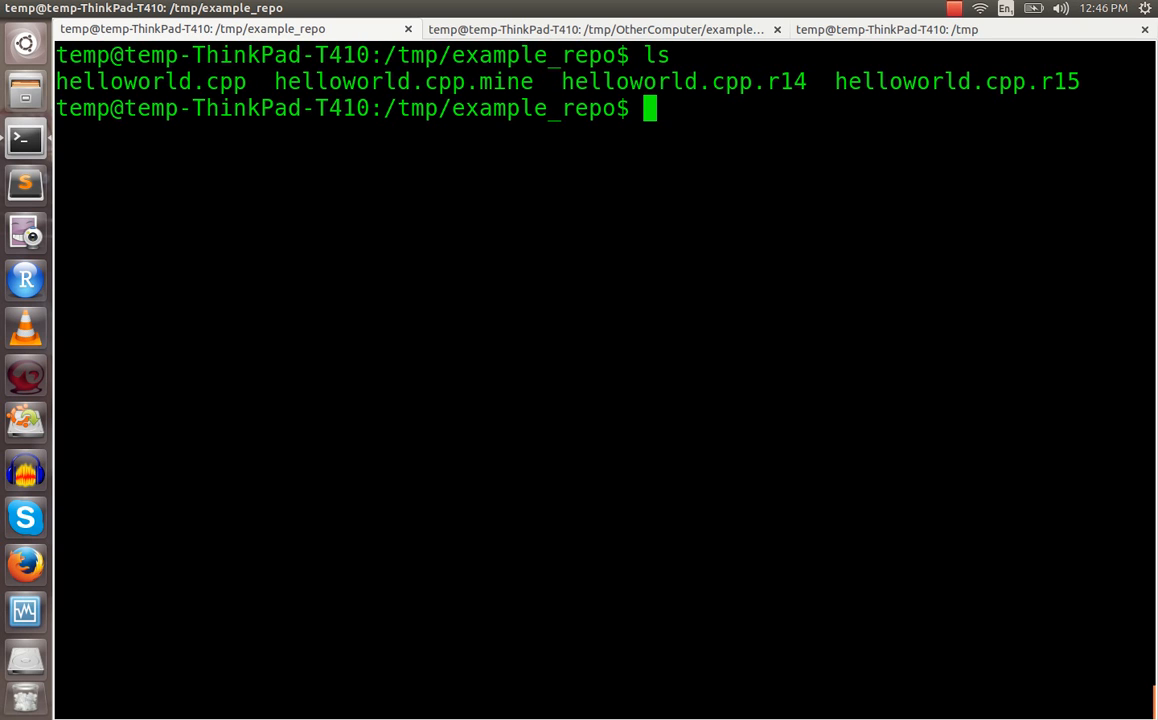
pyautogui.moveTo(428, 84)
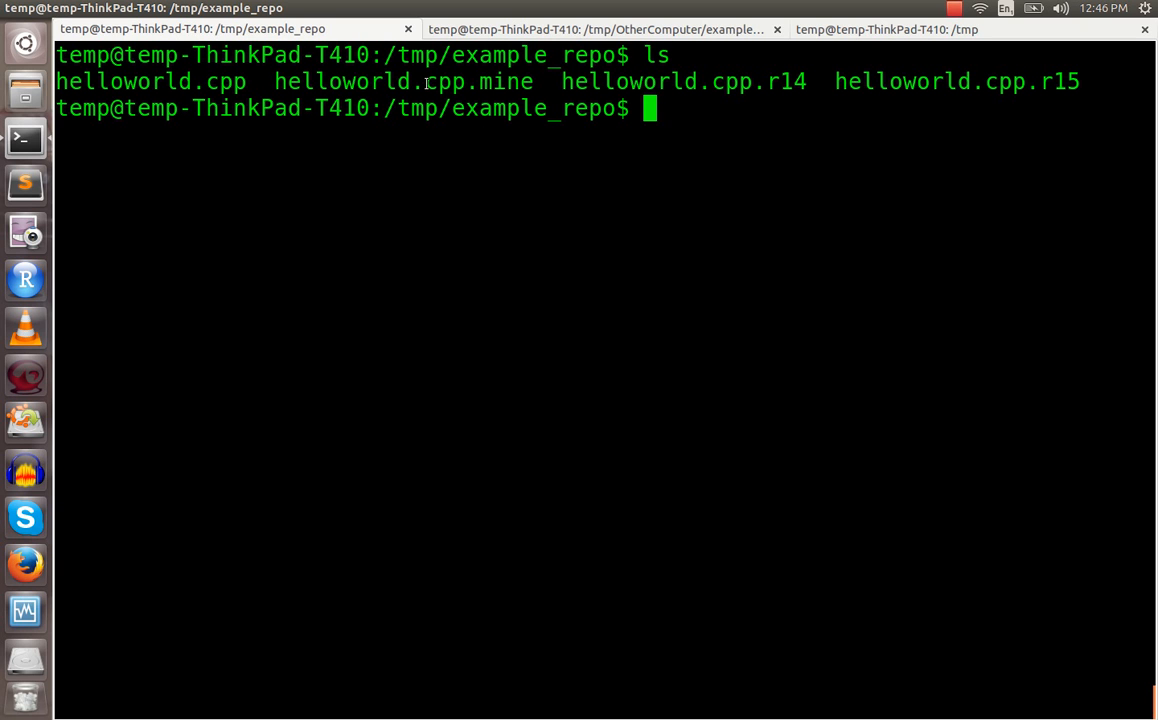
# Step: List the conflict files and view helloworld.cpp.r14 in vim
pyautogui.doubleClick(432, 80)
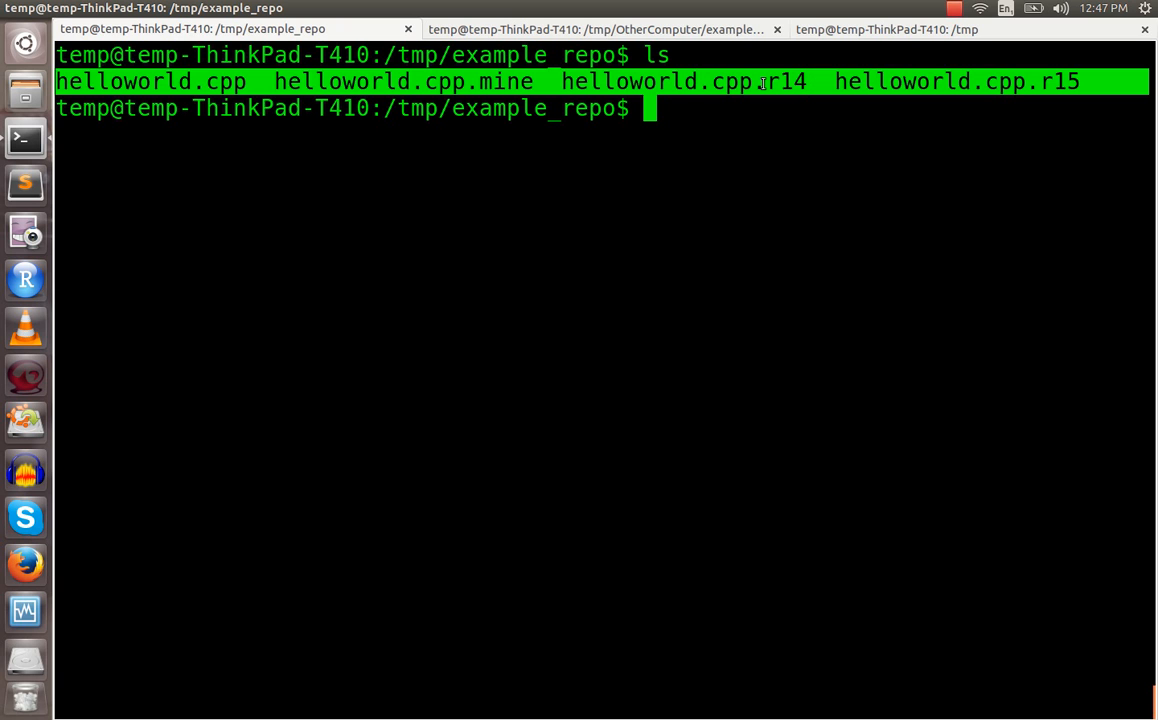
pyautogui.write('vi he')
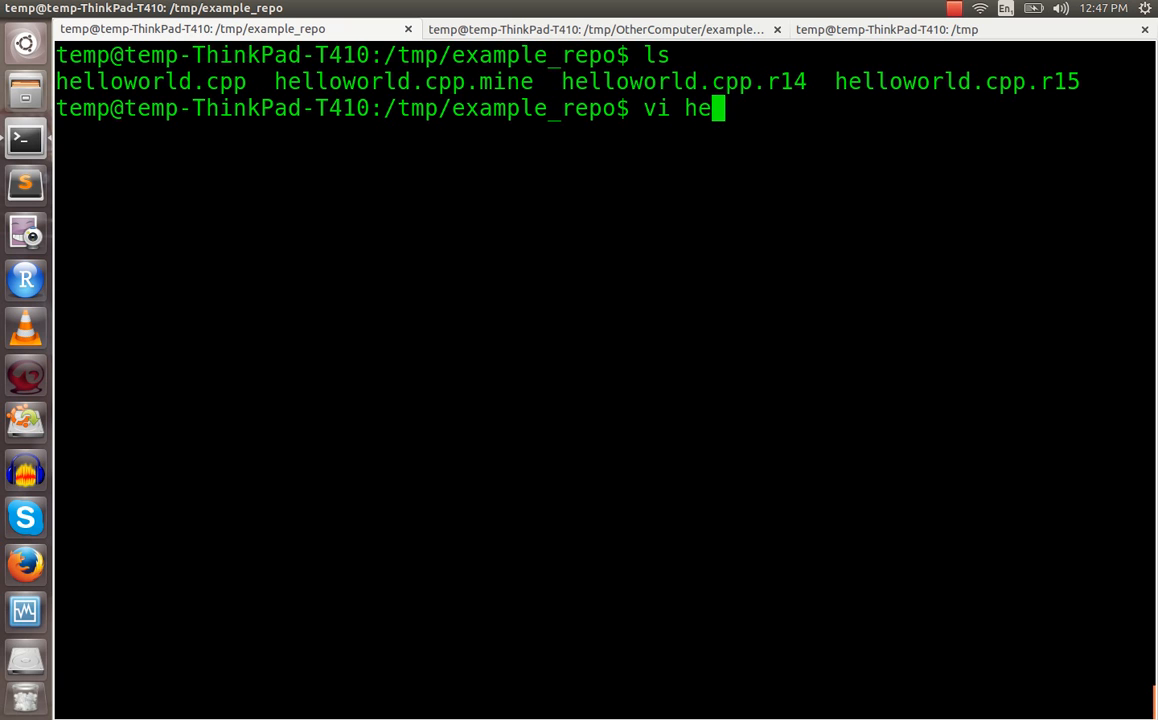
pyautogui.write('lloworld.cpp.r')
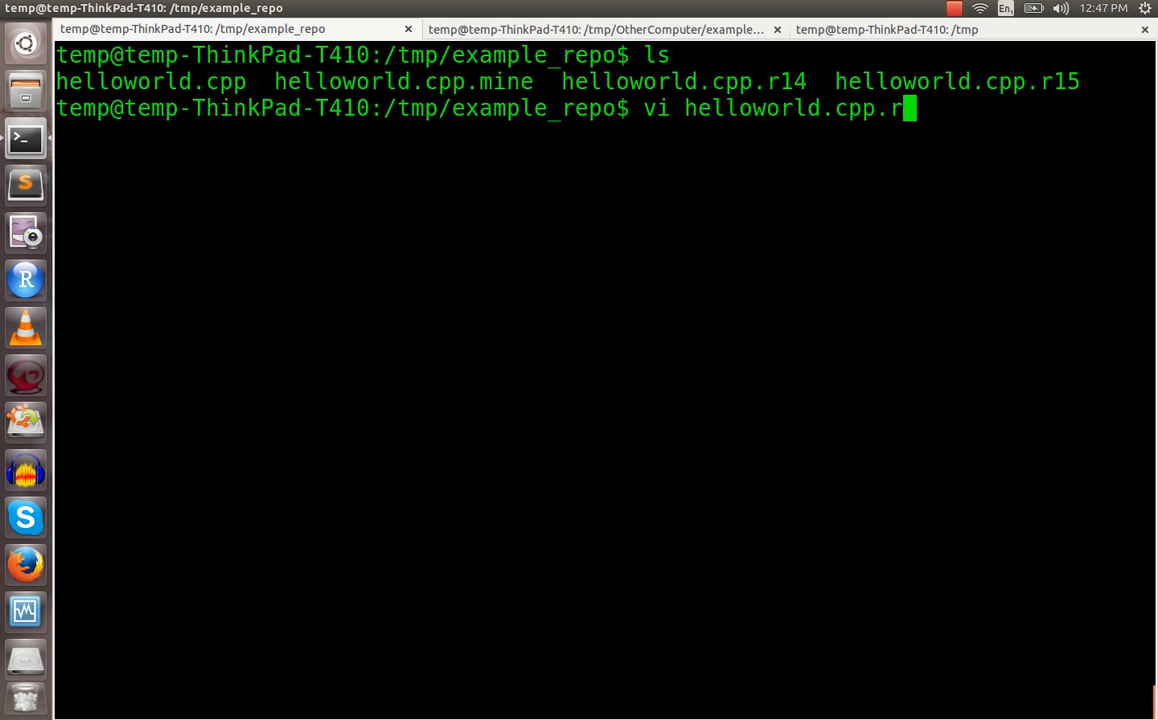
pyautogui.press('Return')
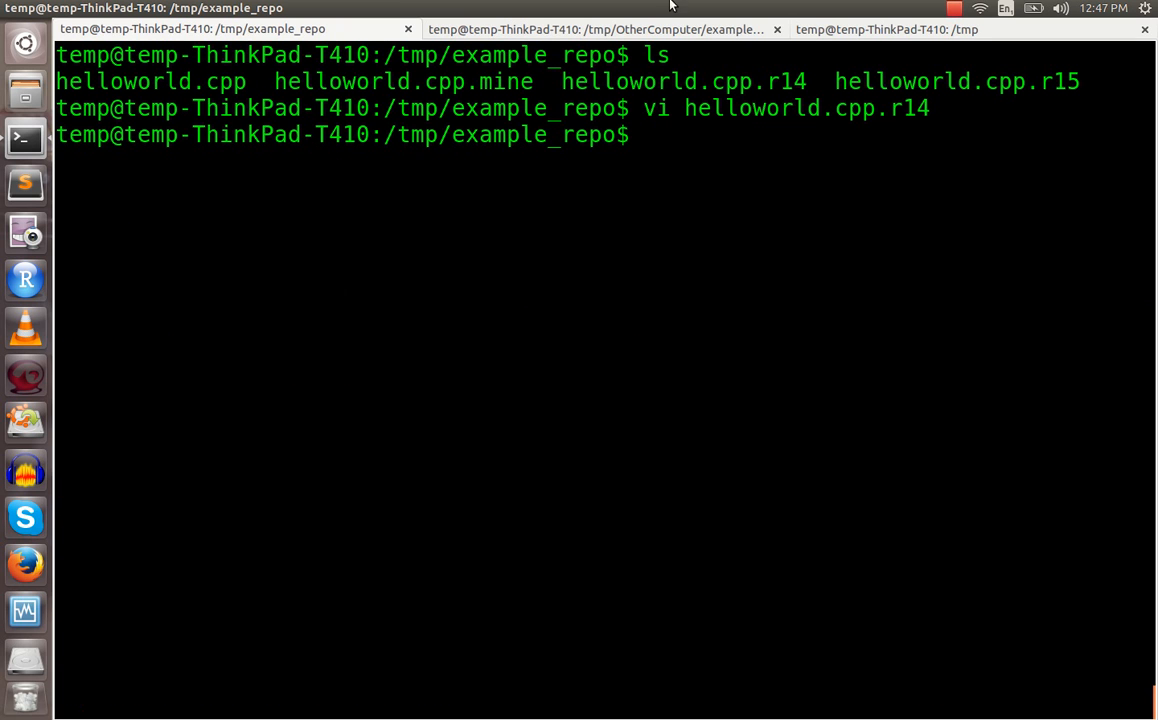
pyautogui.write('vi helloworld.cpp.r14')
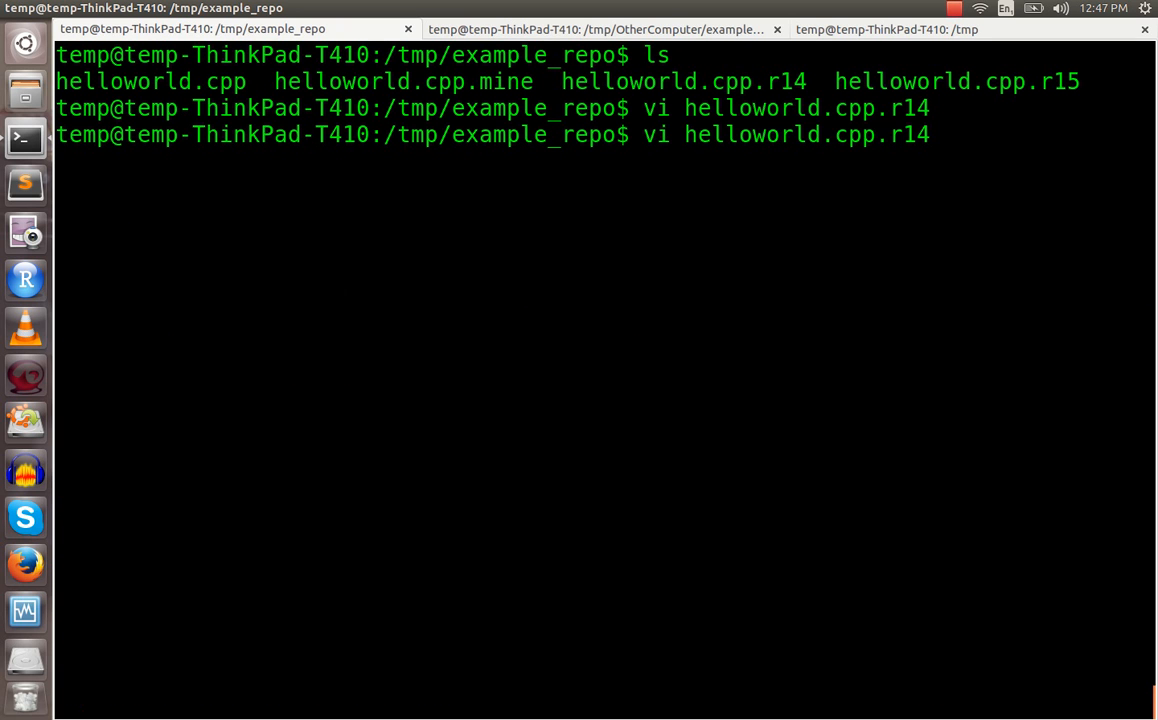
# Step: View helloworld.cpp.r15 and helloworld.cpp.mine, then edit the conflicted helloworld.cpp in vim
pyautogui.write('5')
pyautogui.press('Return')
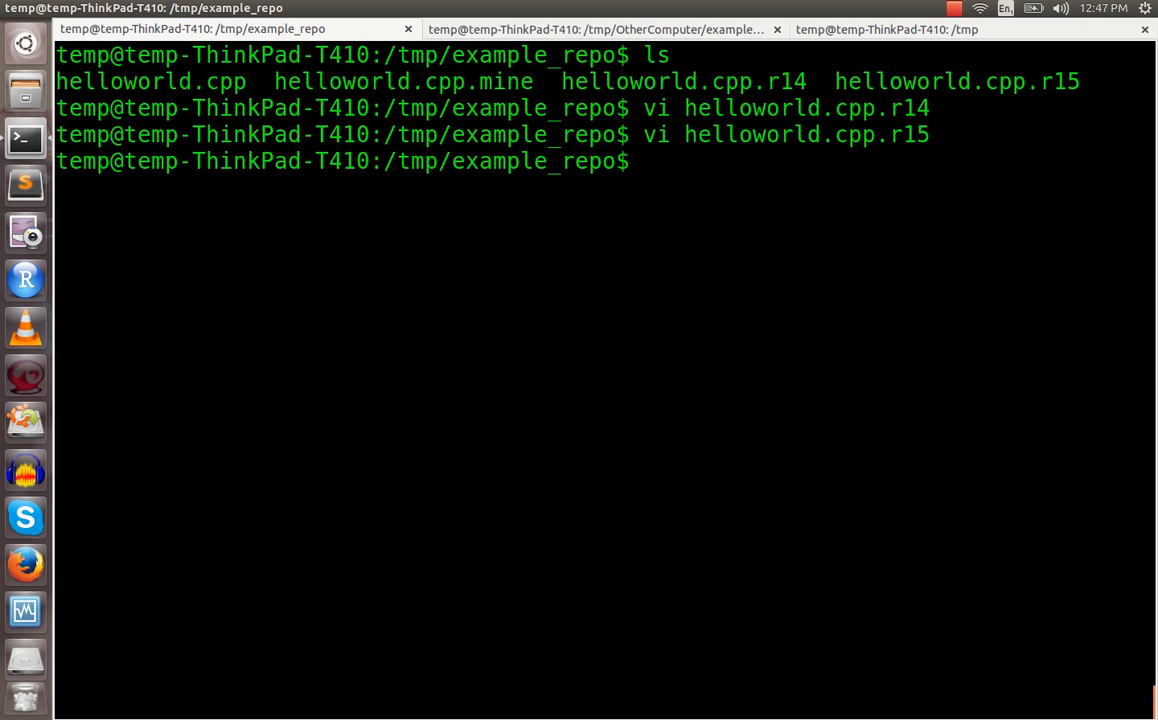
pyautogui.write('vi helloworld.cpp.')
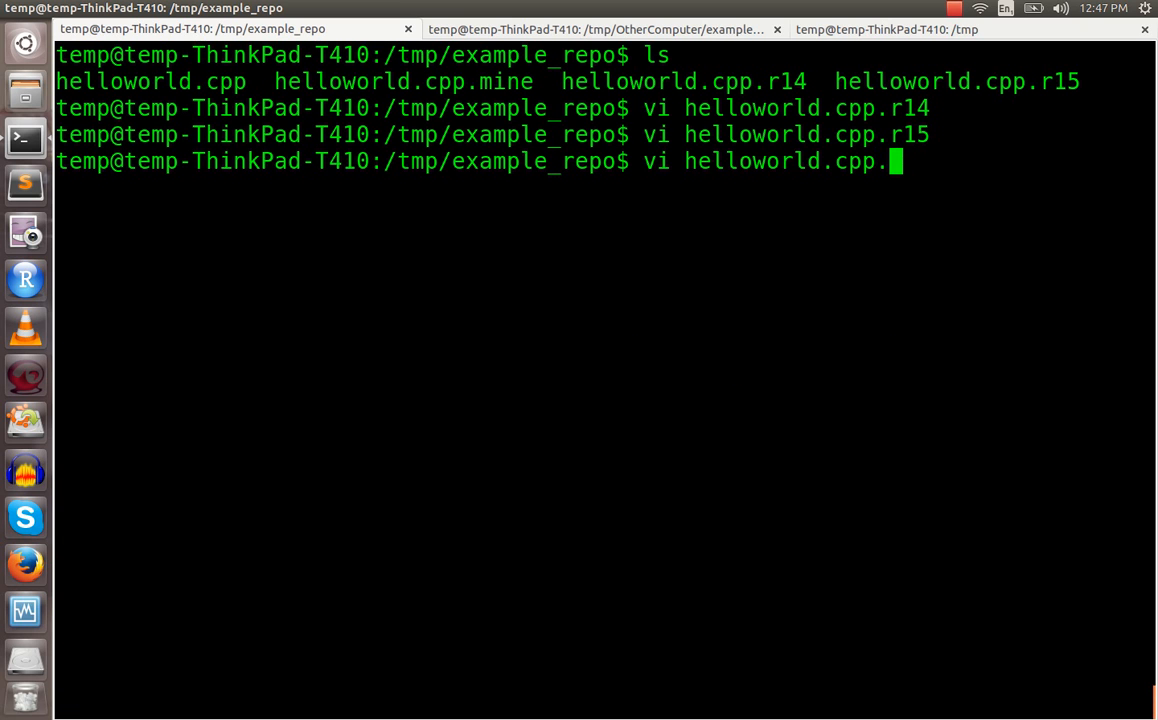
pyautogui.press('Return')
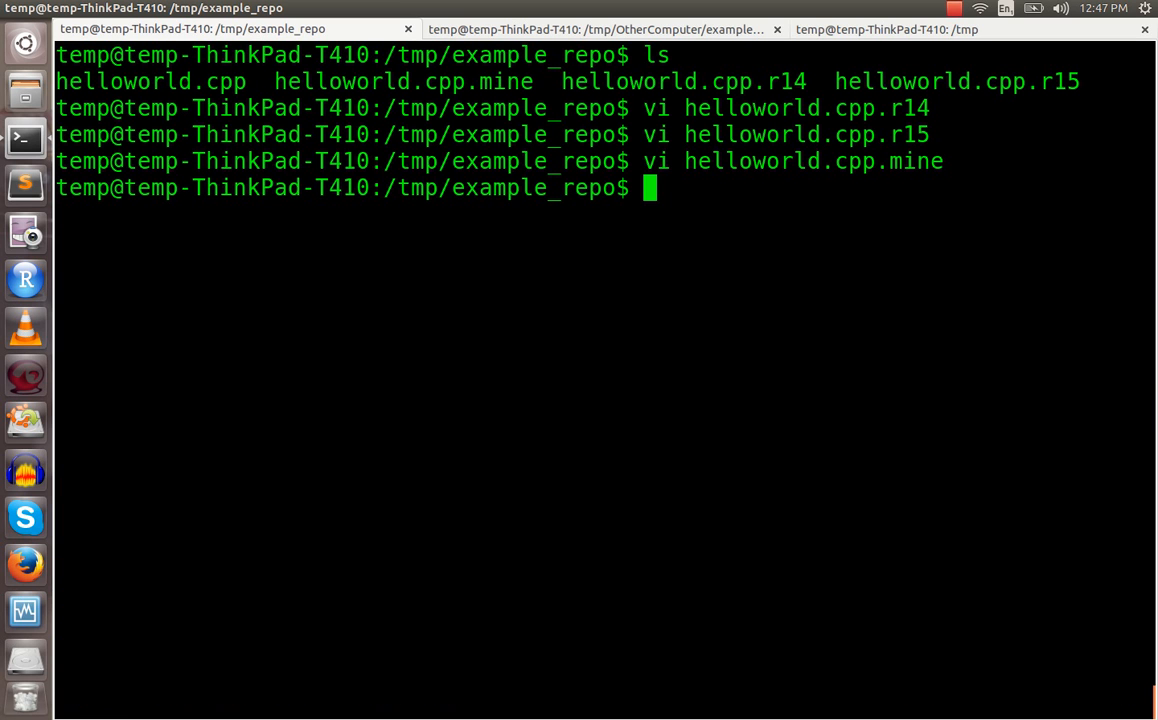
pyautogui.write('vi helloworld.cpp.')
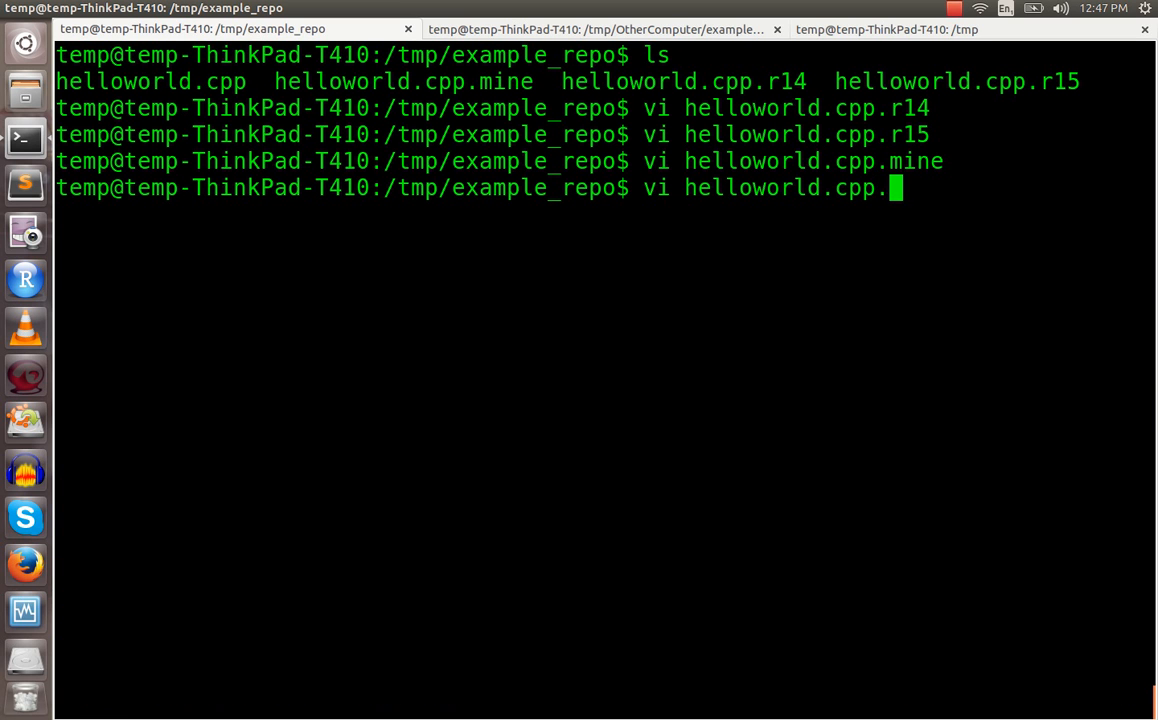
pyautogui.press('Return')
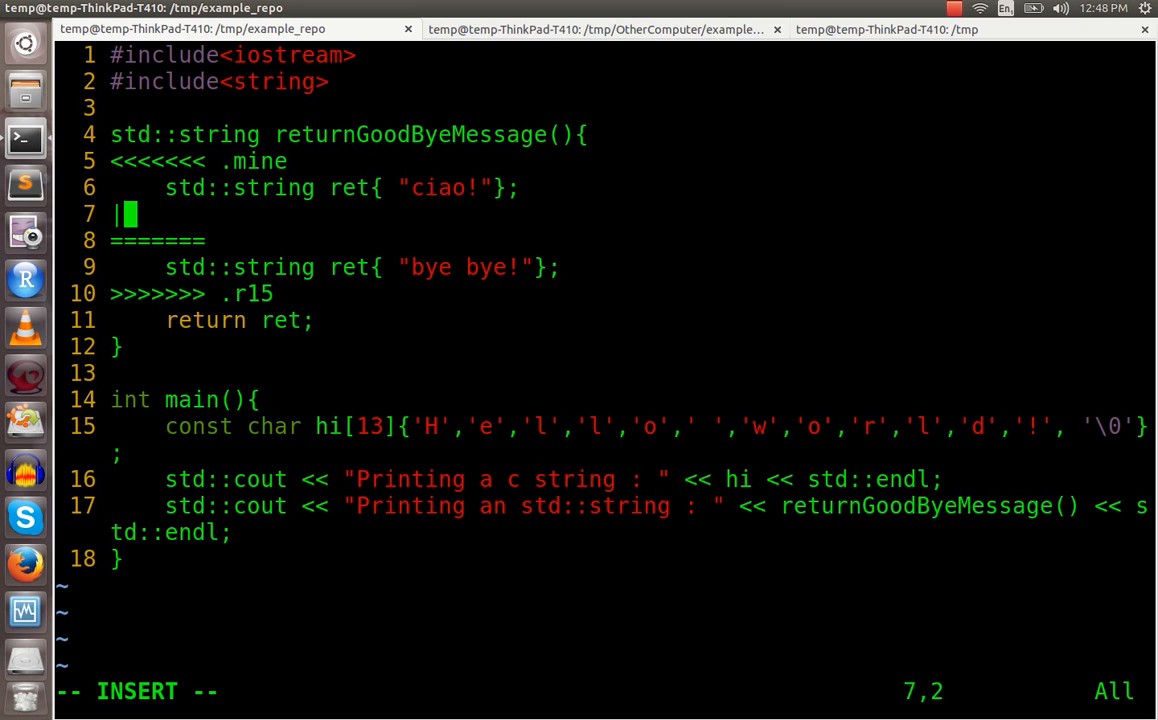
# Step: Select the '||||||| .r14' marker and its 'buh bye!' line and delete them
pyautogui.write('|||||||')
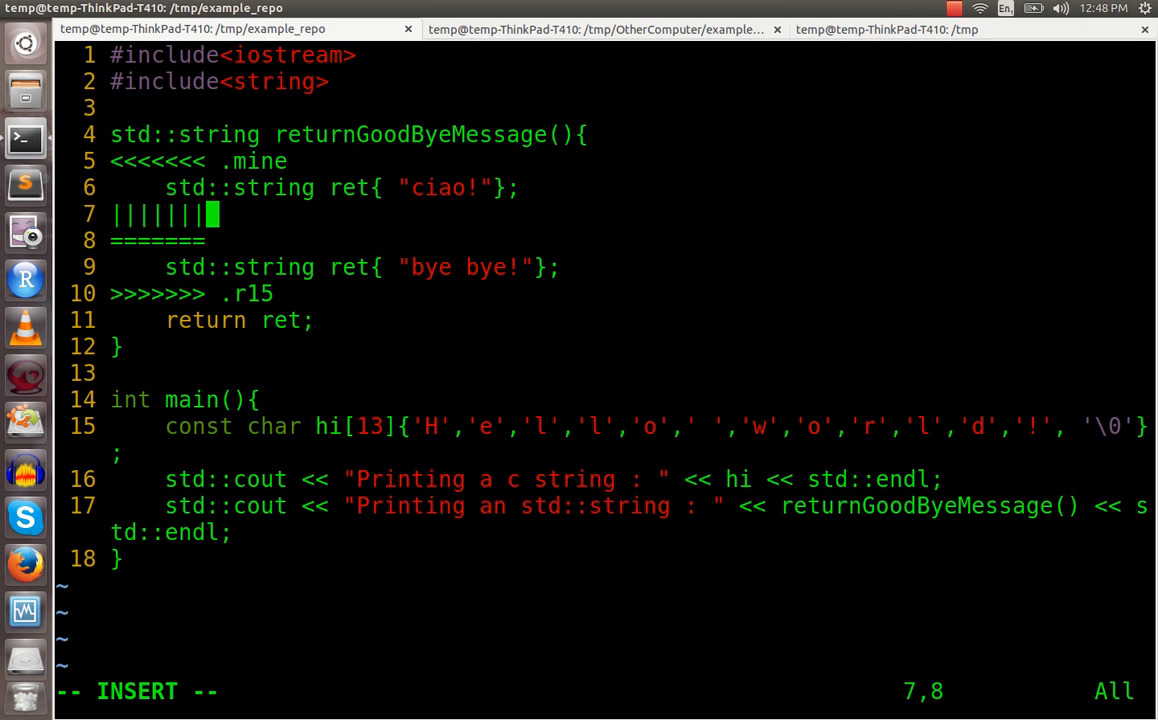
pyautogui.write('.r14')
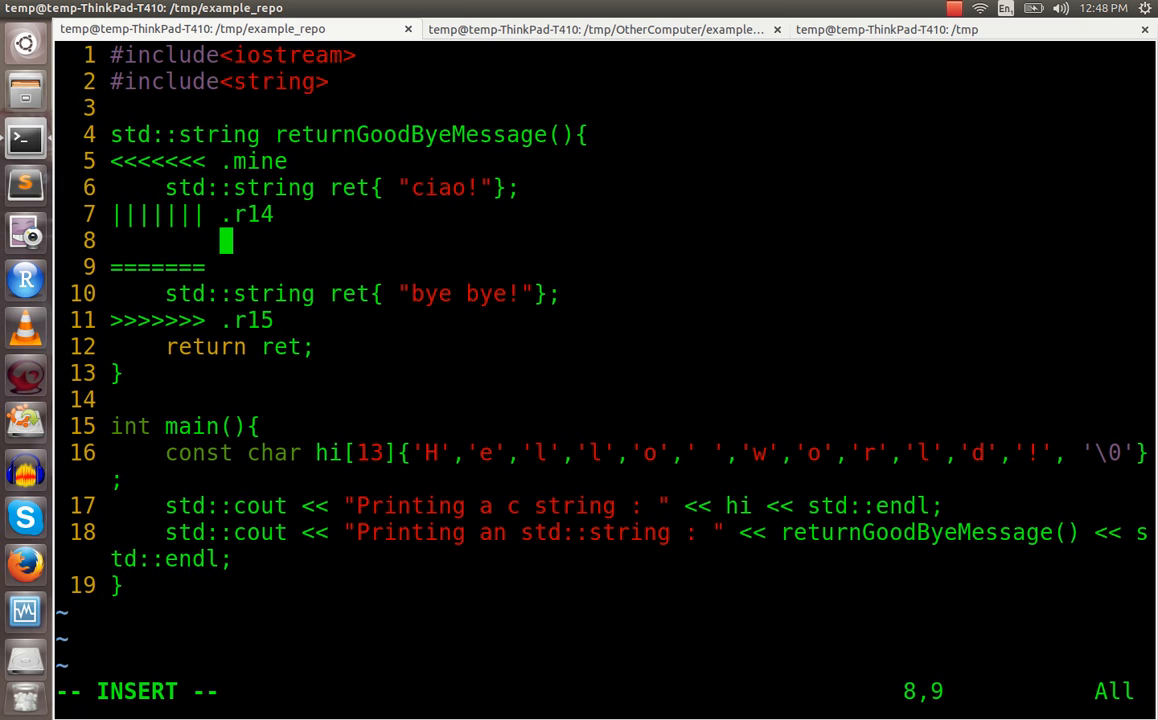
pyautogui.write('std')
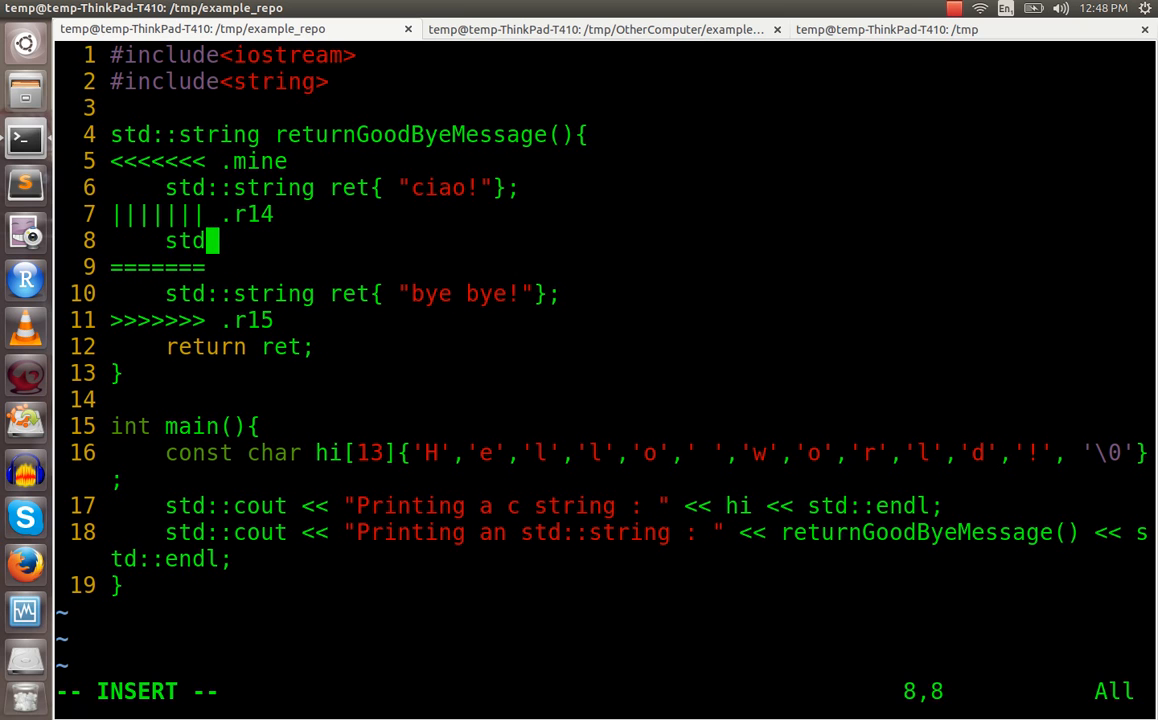
pyautogui.write('::string ret{"buh')
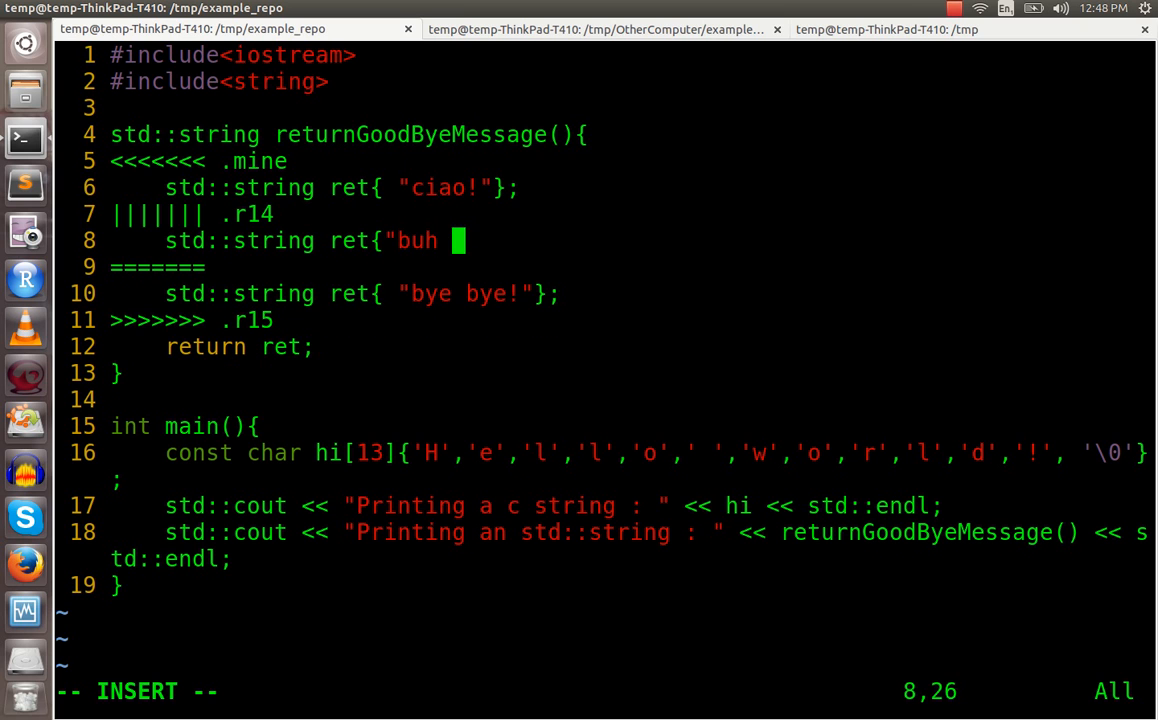
pyautogui.write('bye!"')
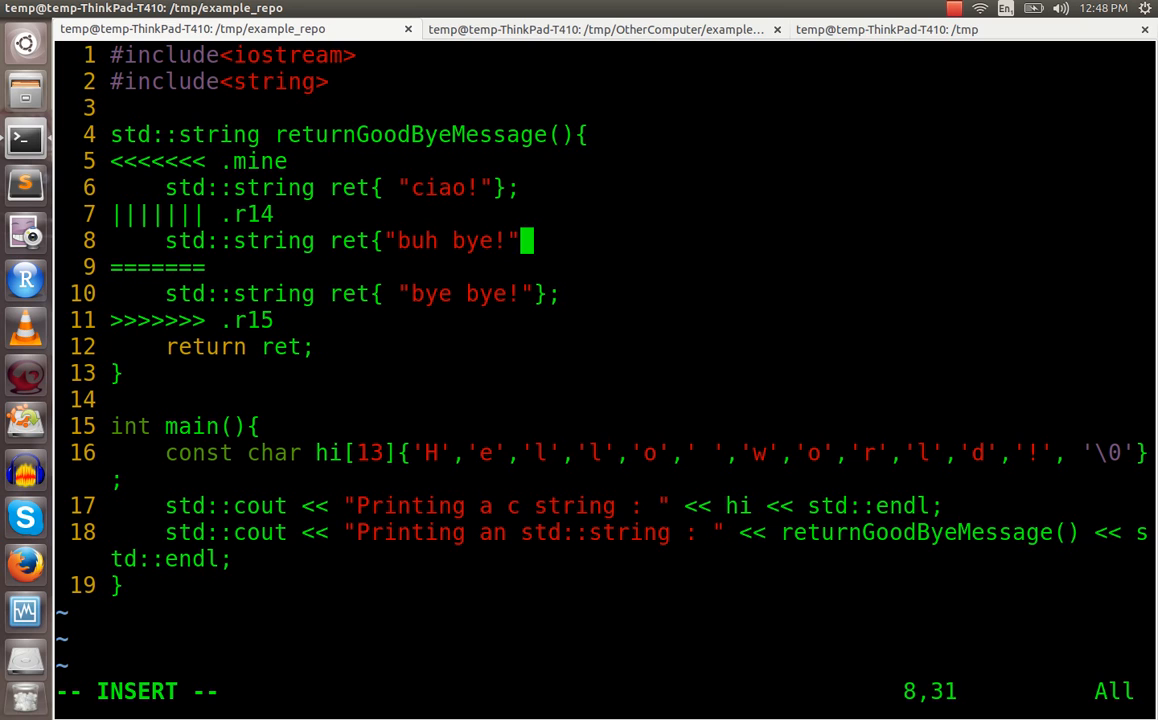
pyautogui.write('};')
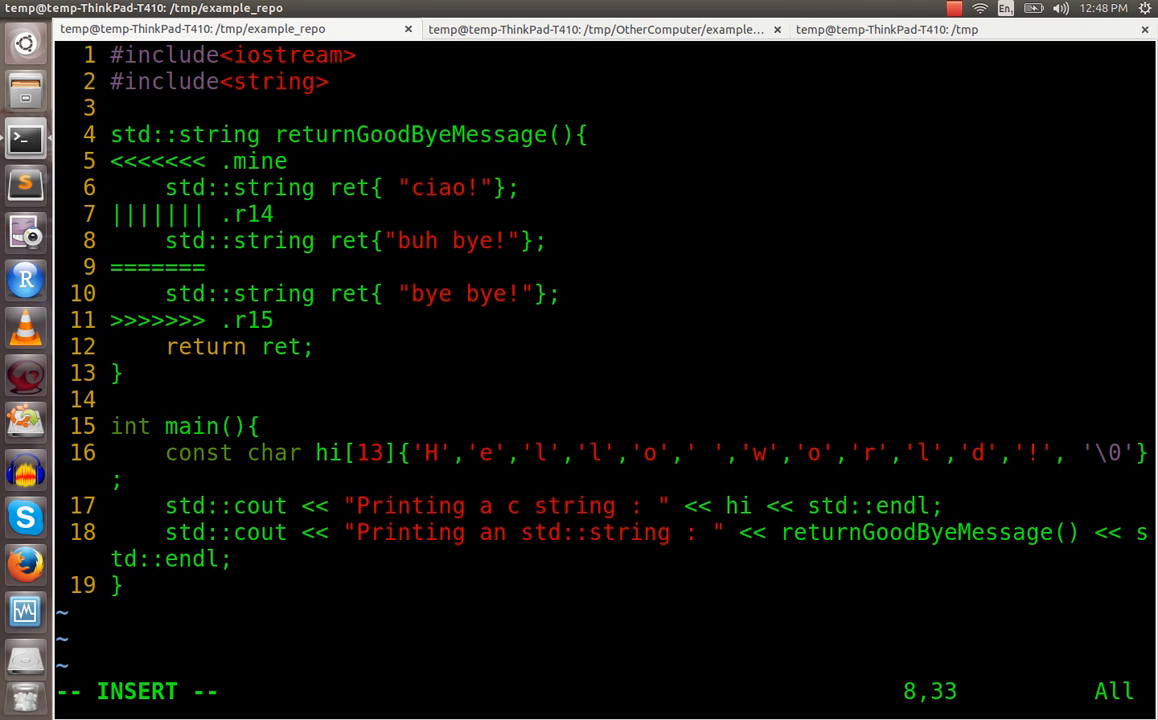
pyautogui.press('v')
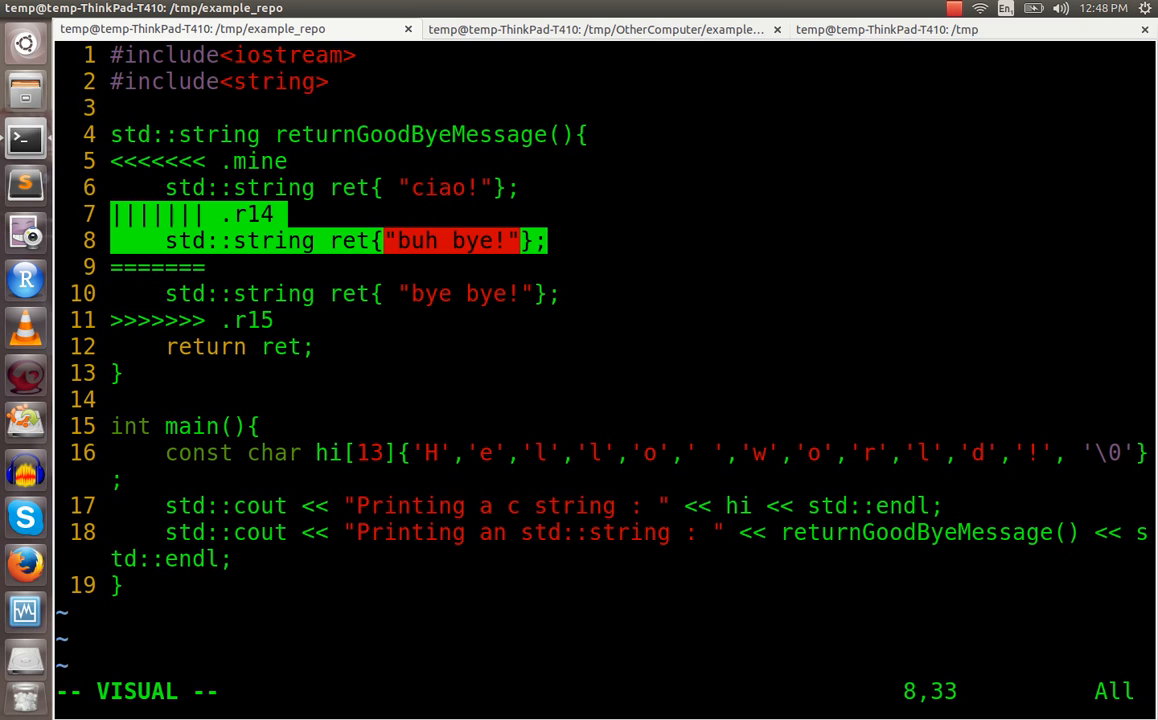
pyautogui.press('d')
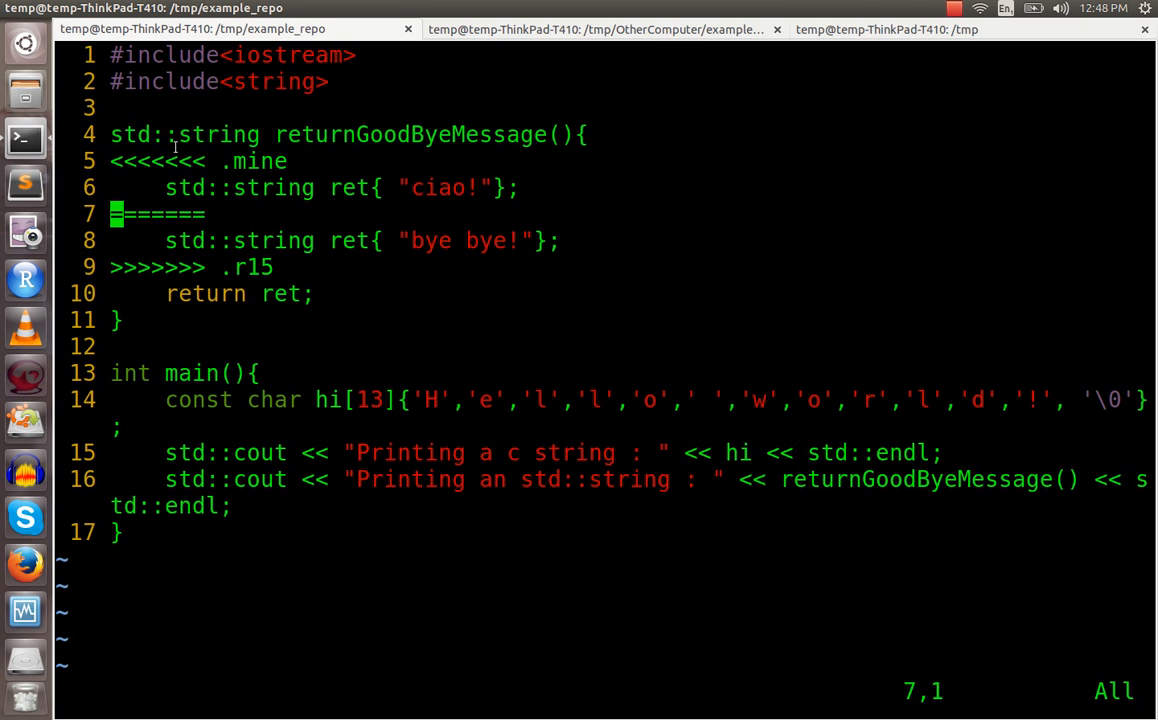
pyautogui.moveTo(536, 180)
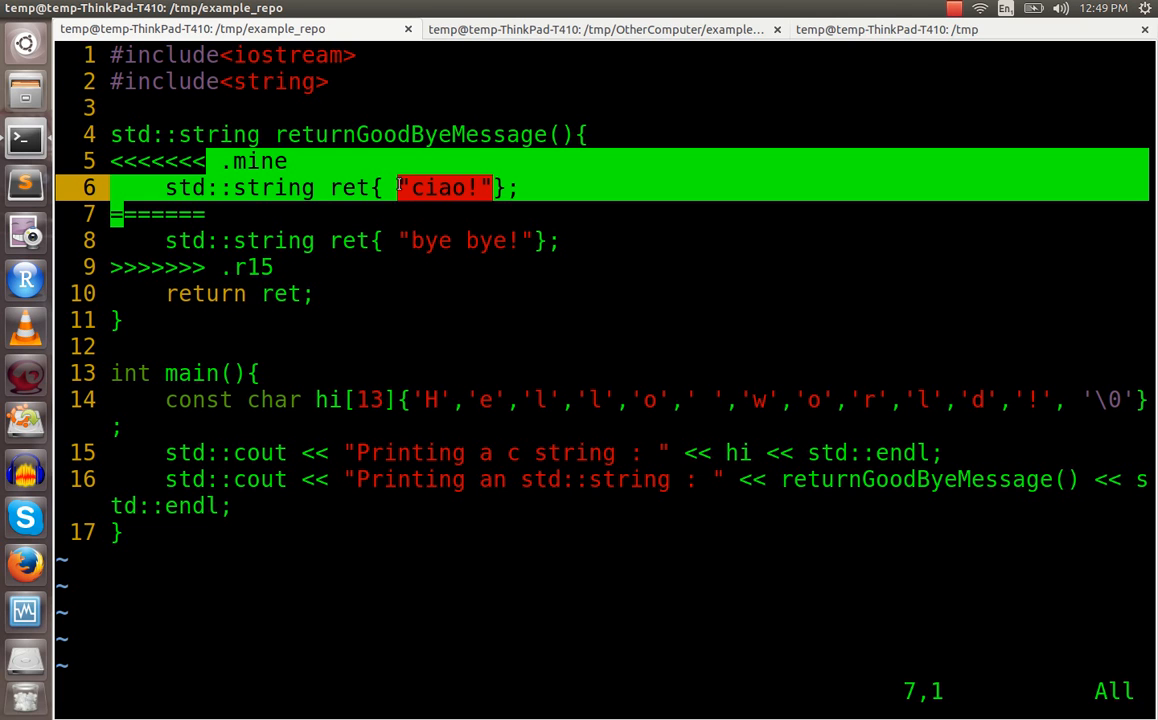
pyautogui.moveTo(704, 240)
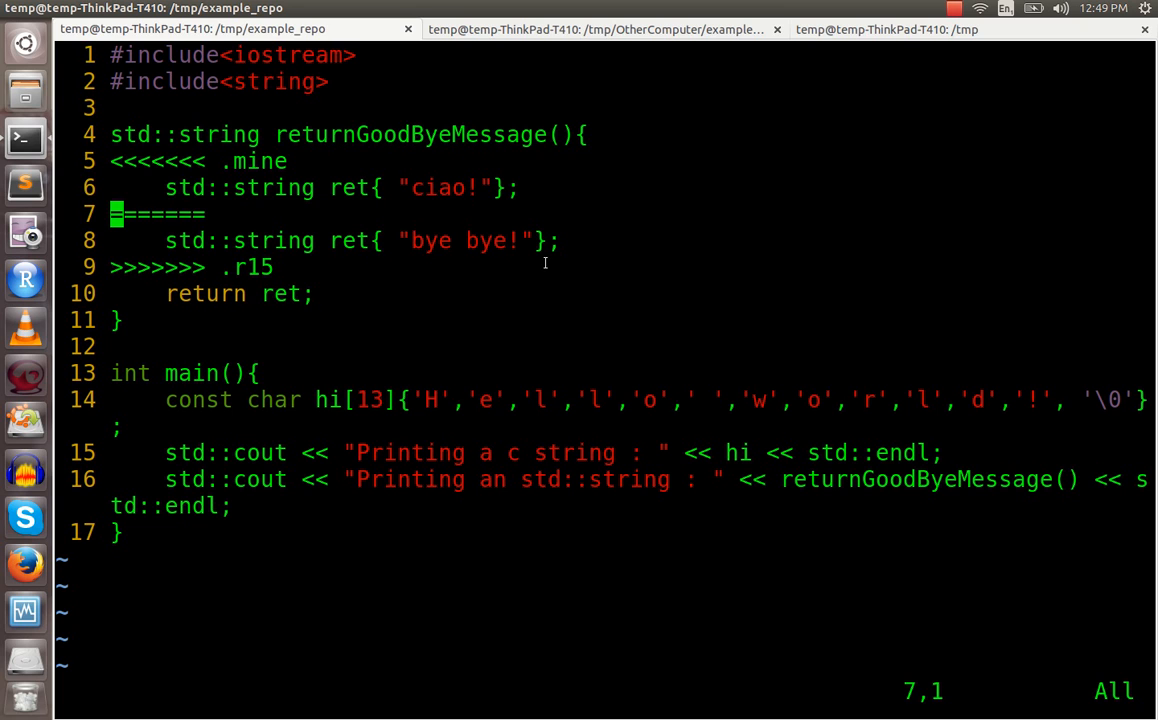
# Step: Delete the remaining markers and 'bye bye!' line leaving only 'ciao!', then save with :wq!
pyautogui.press('V')
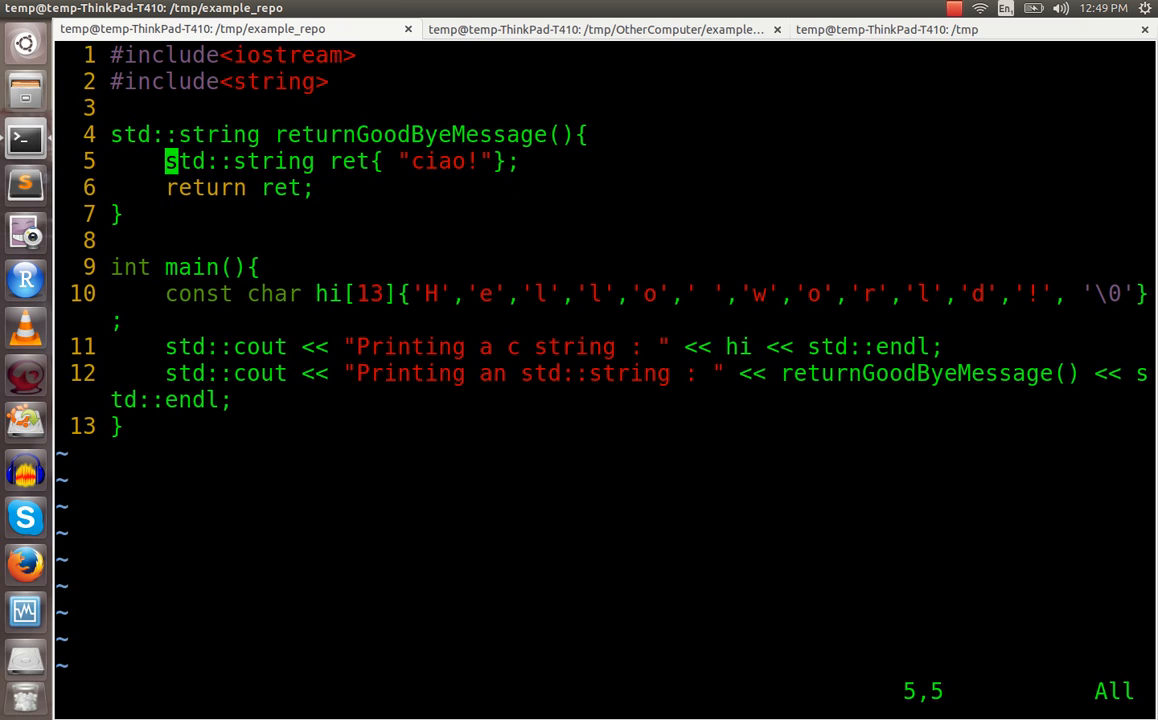
pyautogui.press('j')
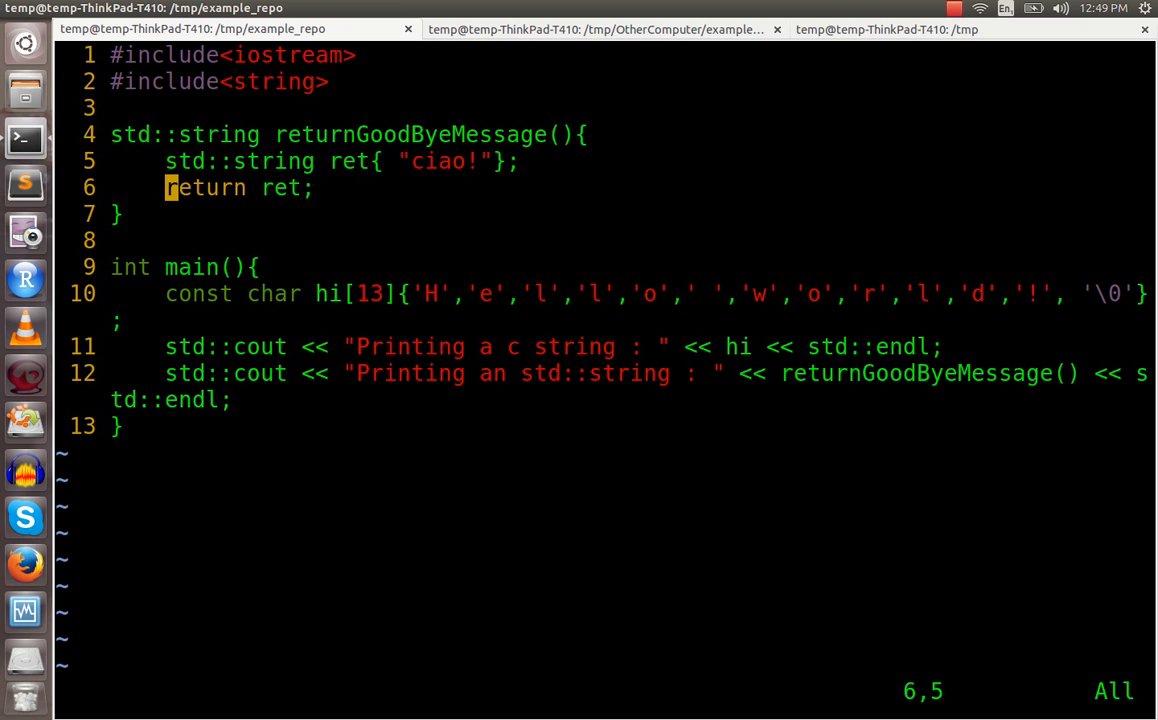
pyautogui.write(':wq!')
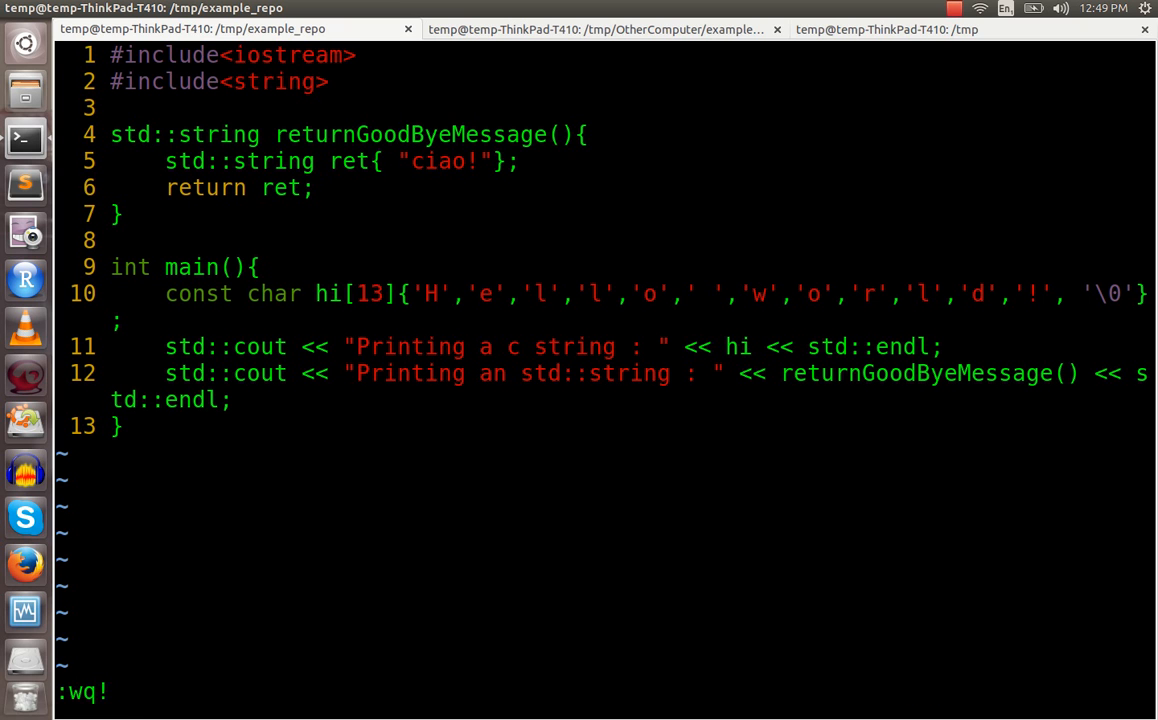
pyautogui.press('Return')
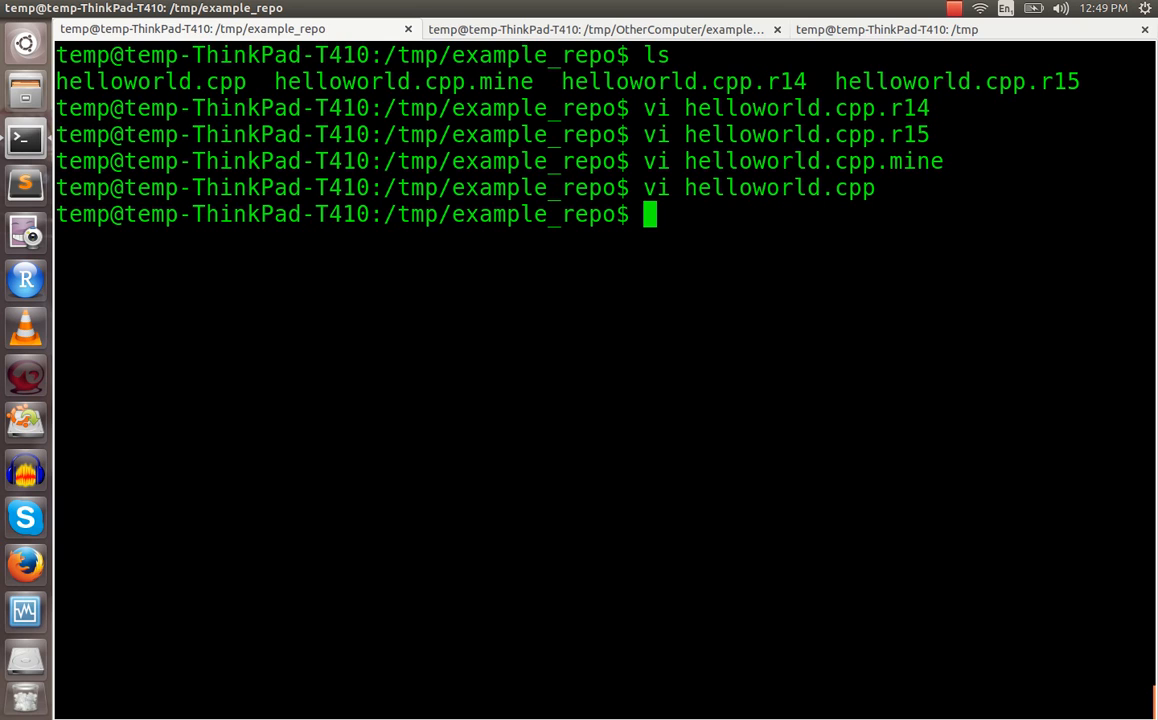
# Step: Mark helloworld.cpp as resolved with svn resolved
pyautogui.write('s')
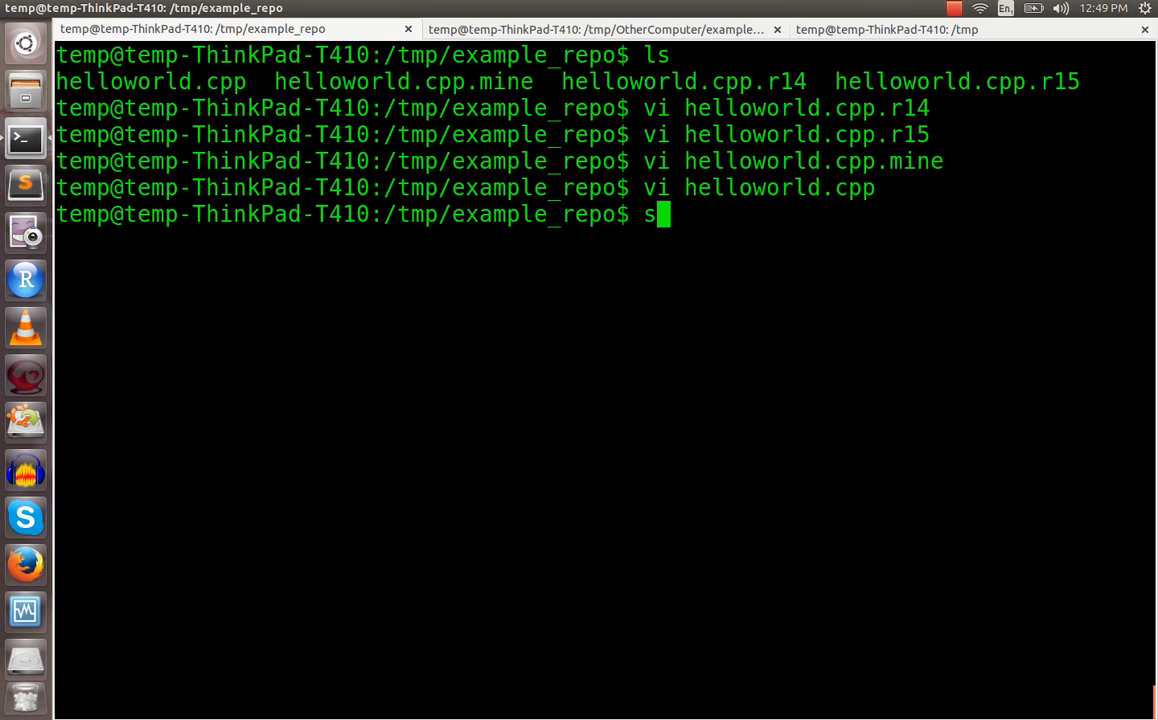
pyautogui.write('vn resolved')
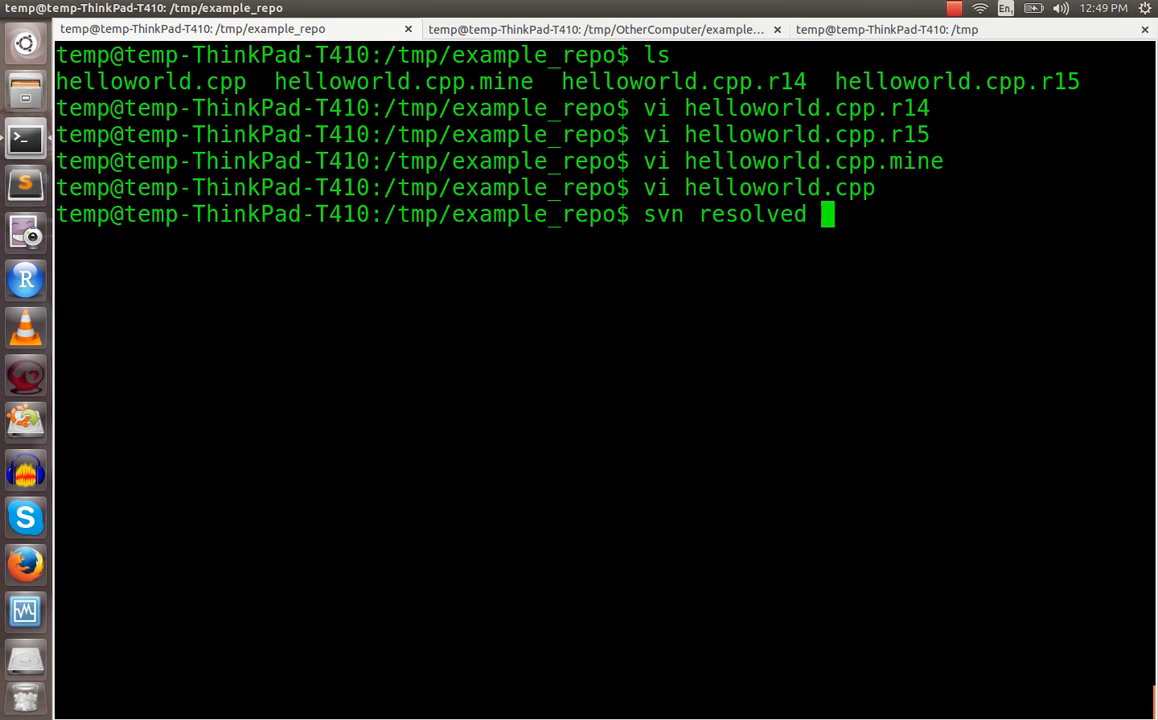
pyautogui.write('helloworld.cpp')
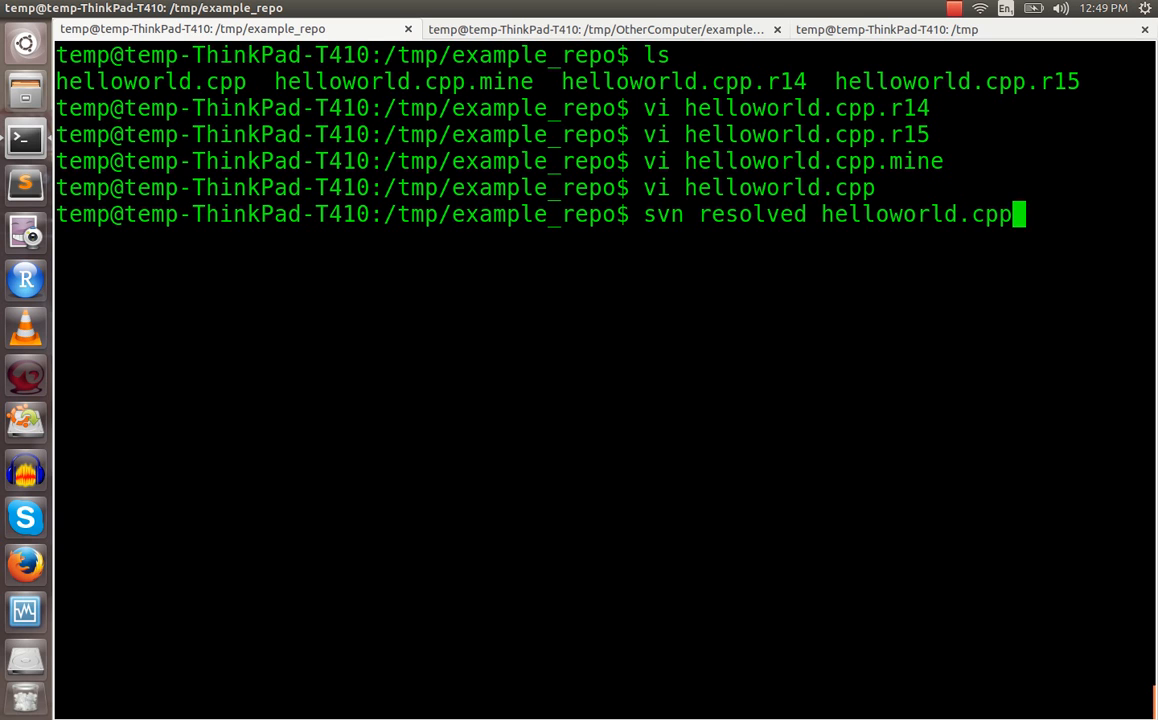
pyautogui.press('Return')
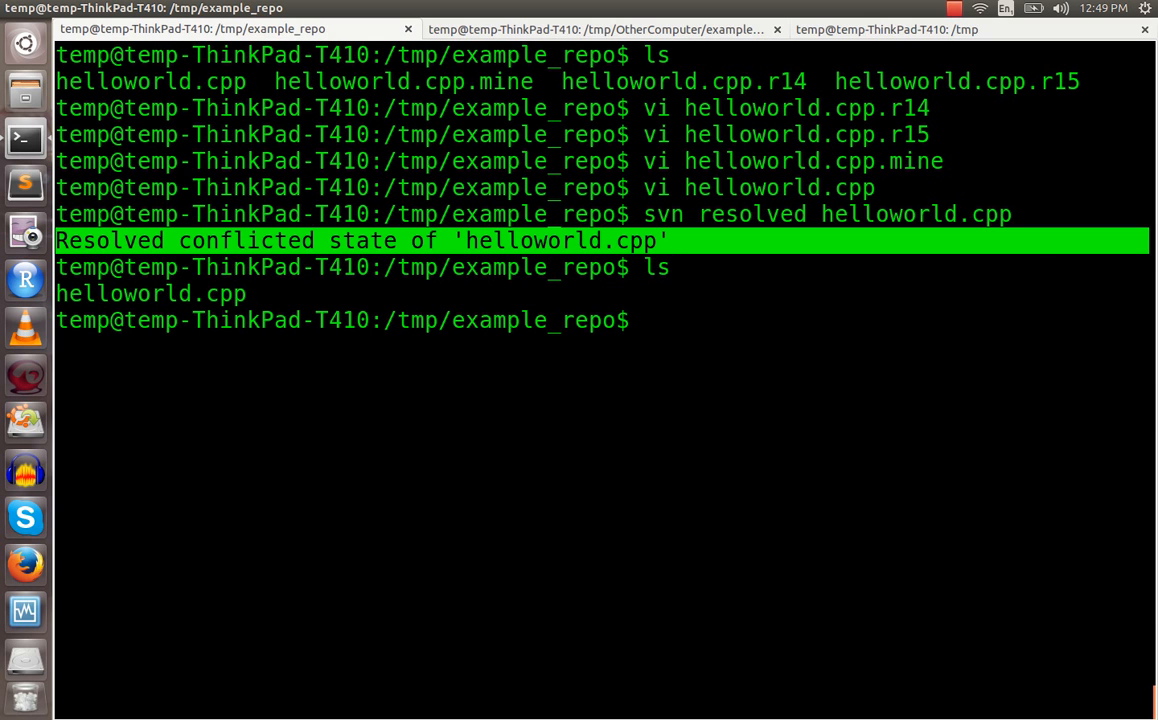
# Step: Commit helloworld.cpp with message "resolved conflict in helloworld.cpp" as revision 16
pyautogui.write('svn')
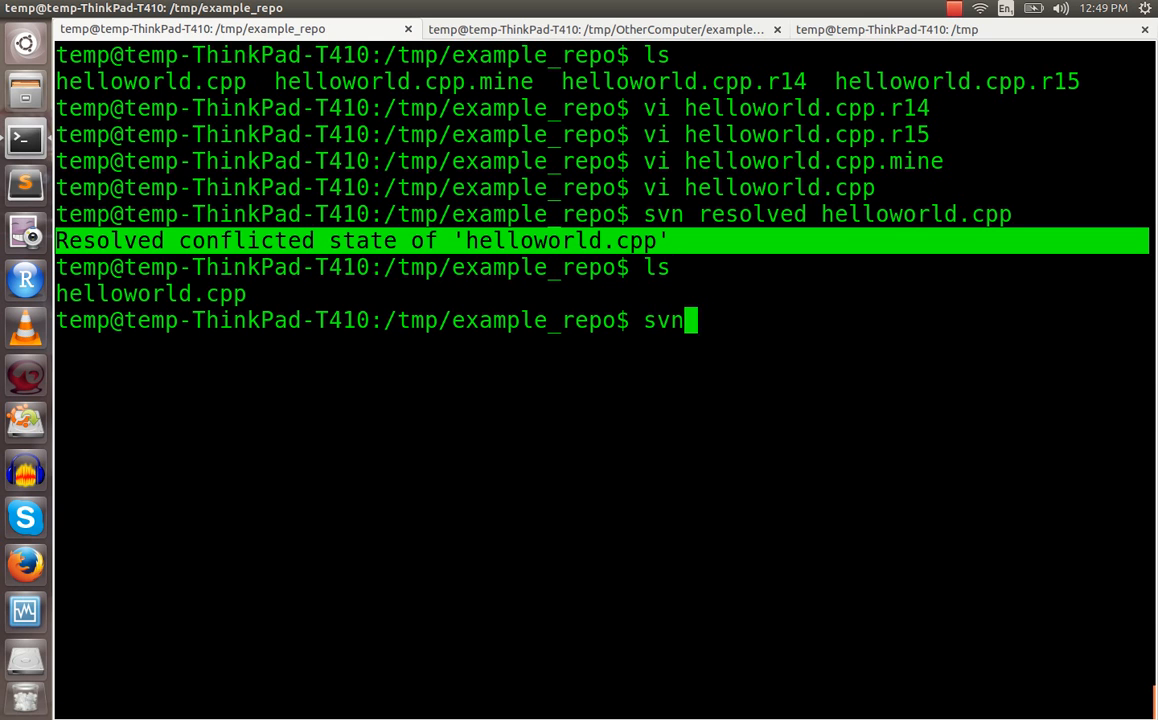
pyautogui.write('commit')
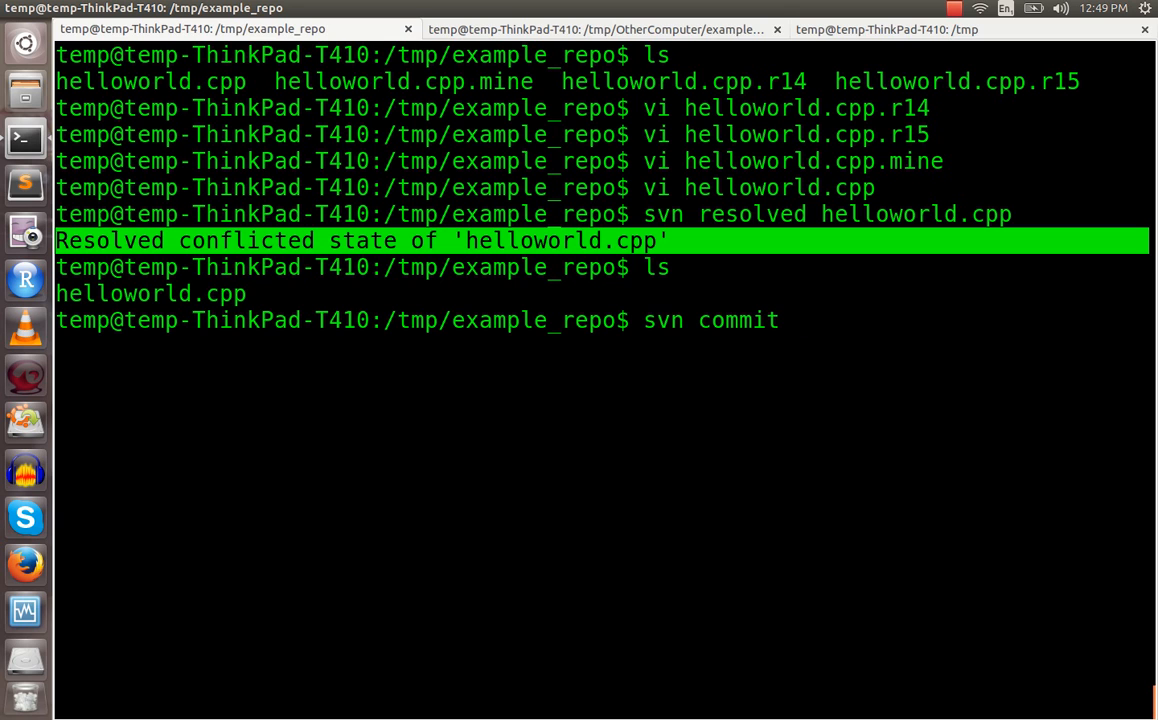
pyautogui.write('helloworld.cpp -m "')
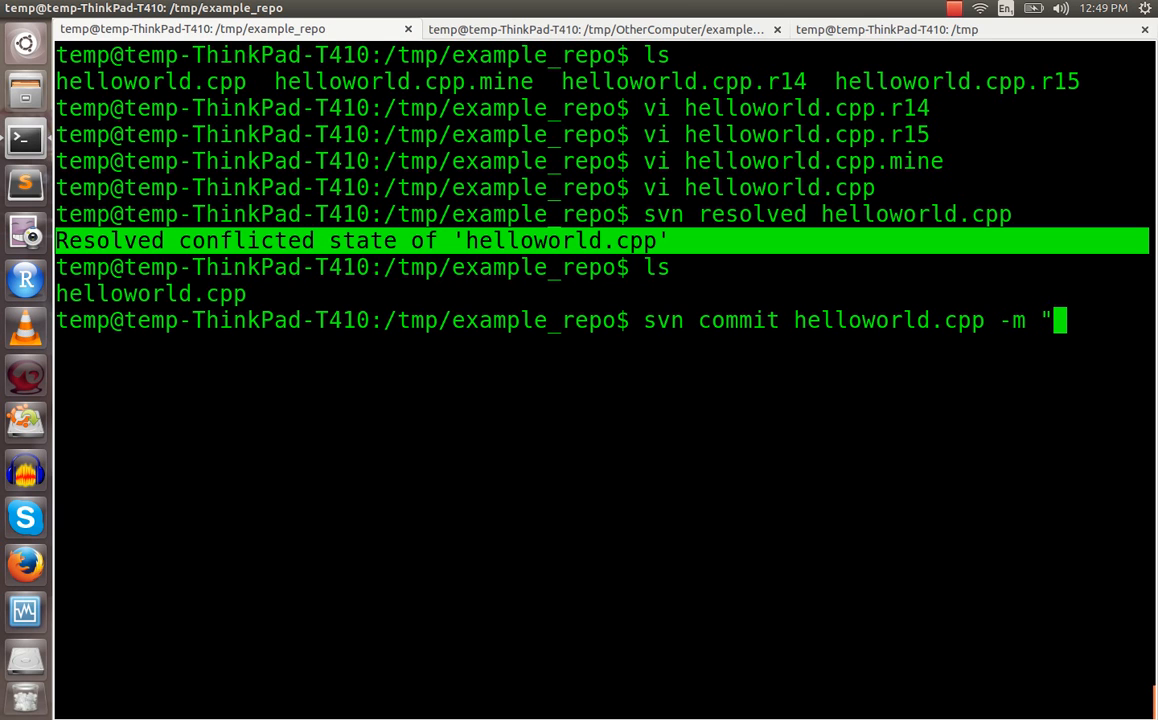
pyautogui.write('resolved')
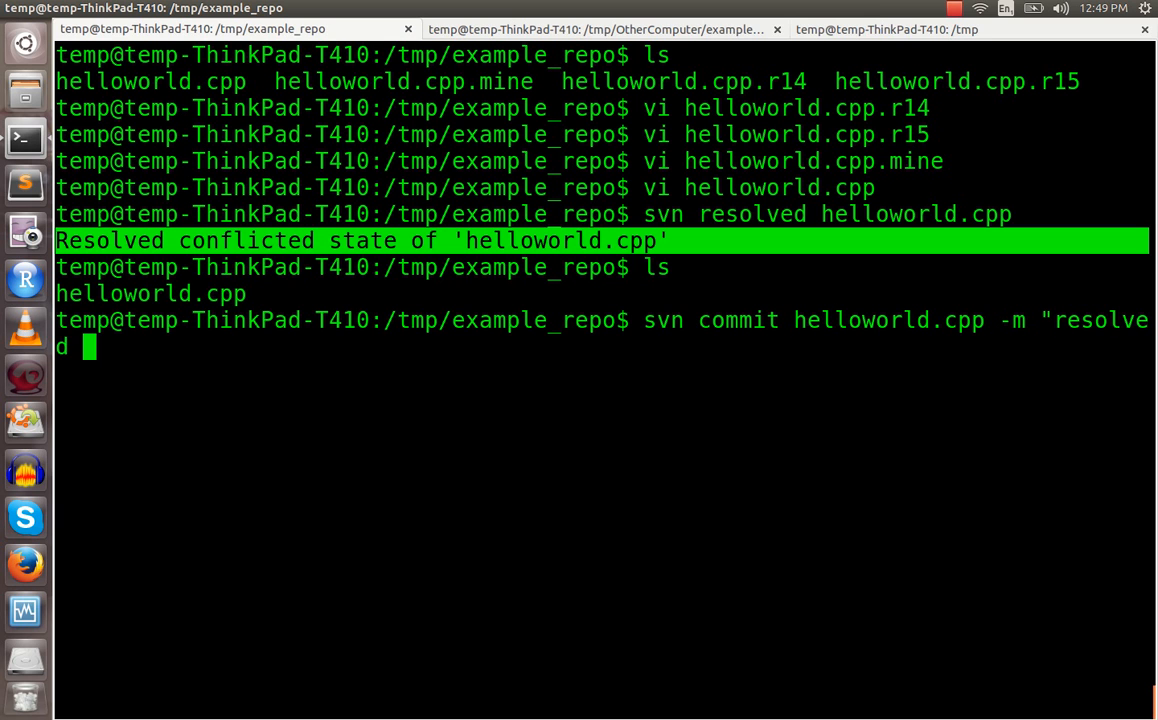
pyautogui.write('conflict in')
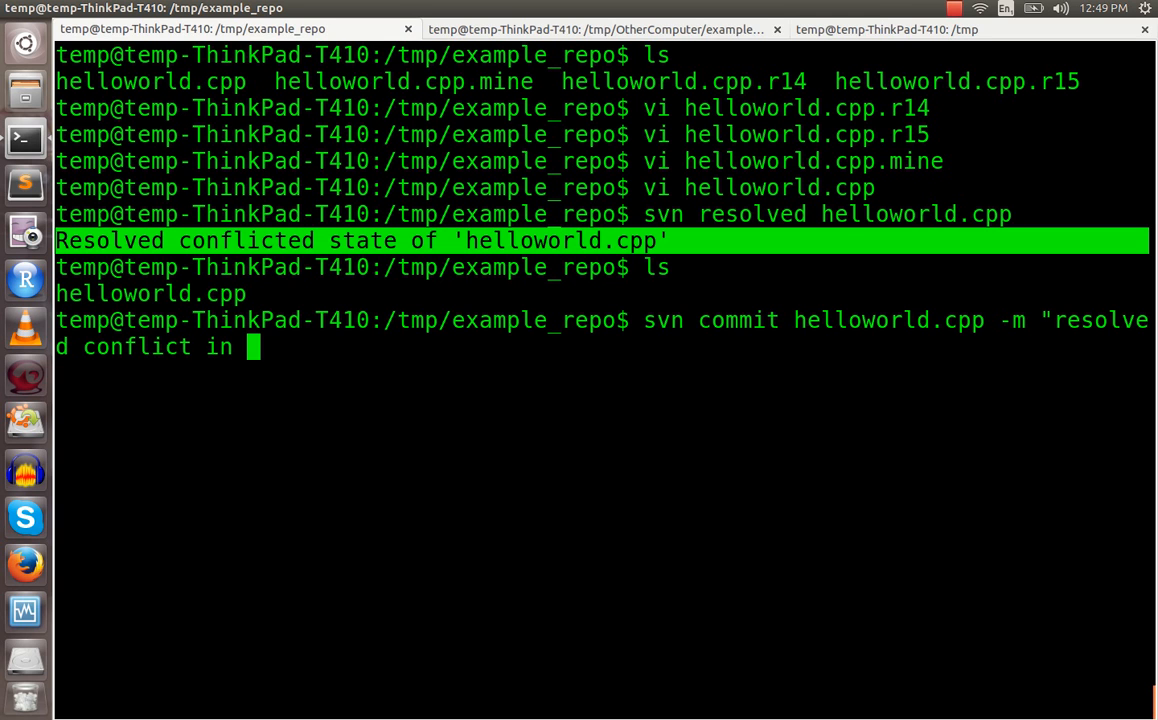
pyautogui.write('hellowolr')
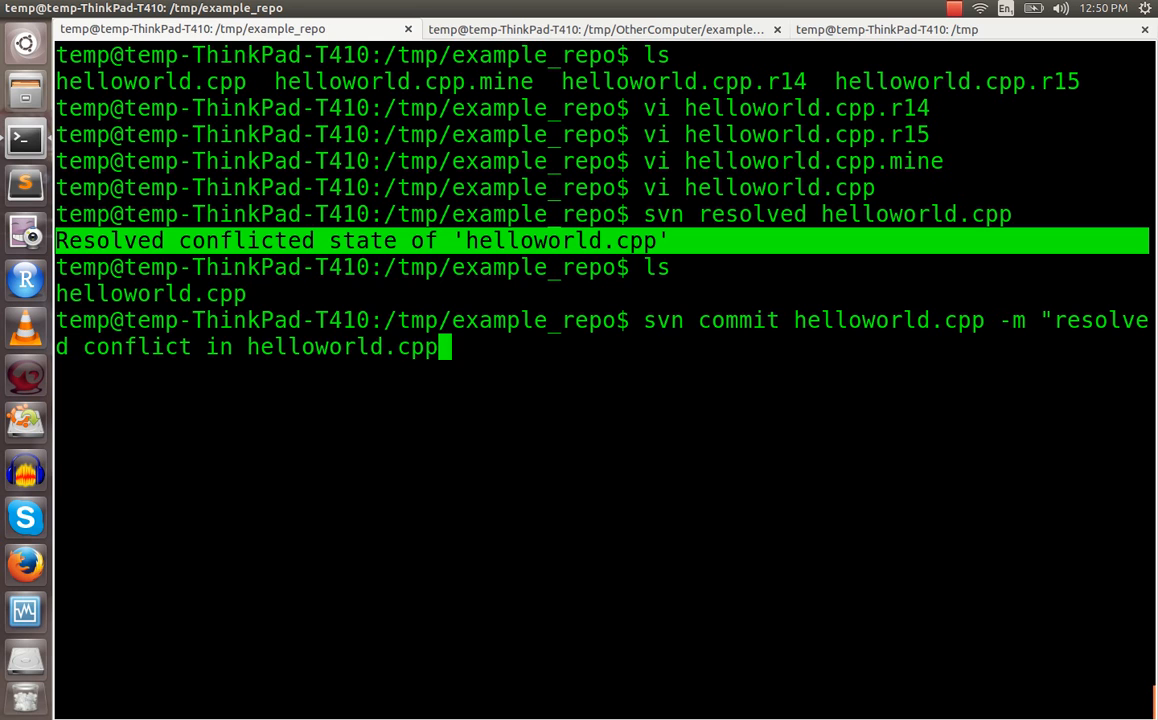
pyautogui.write('"')
pyautogui.press('Return')
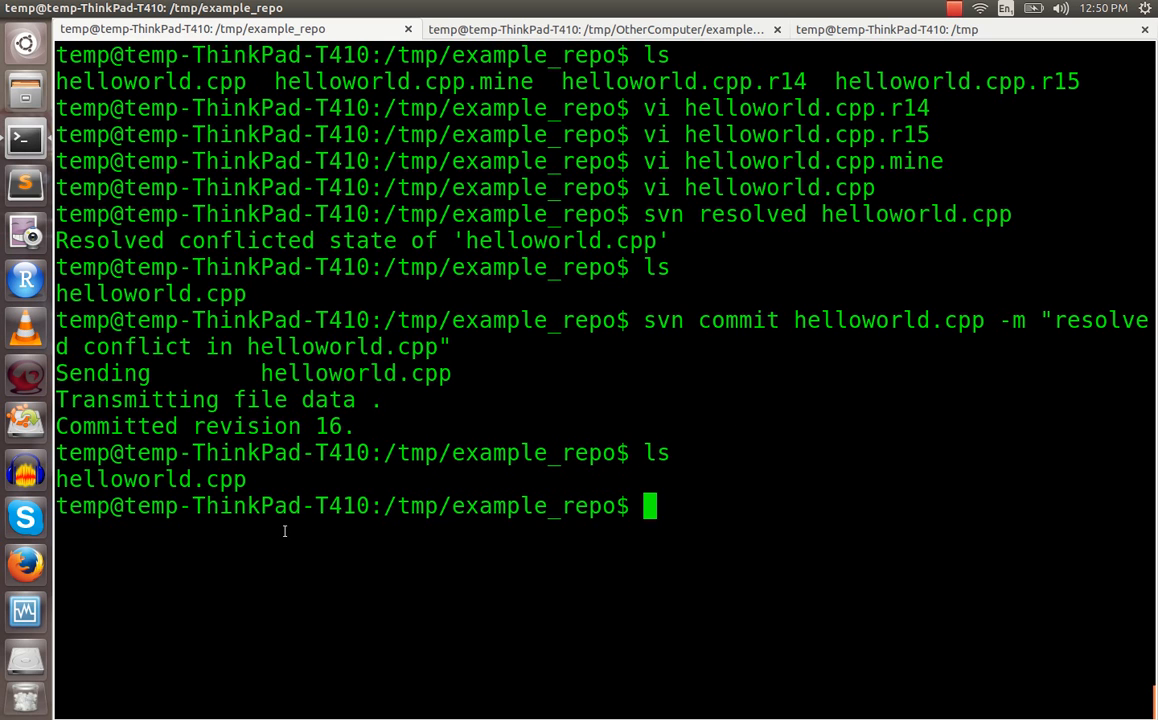
pyautogui.moveTo(744, 180)
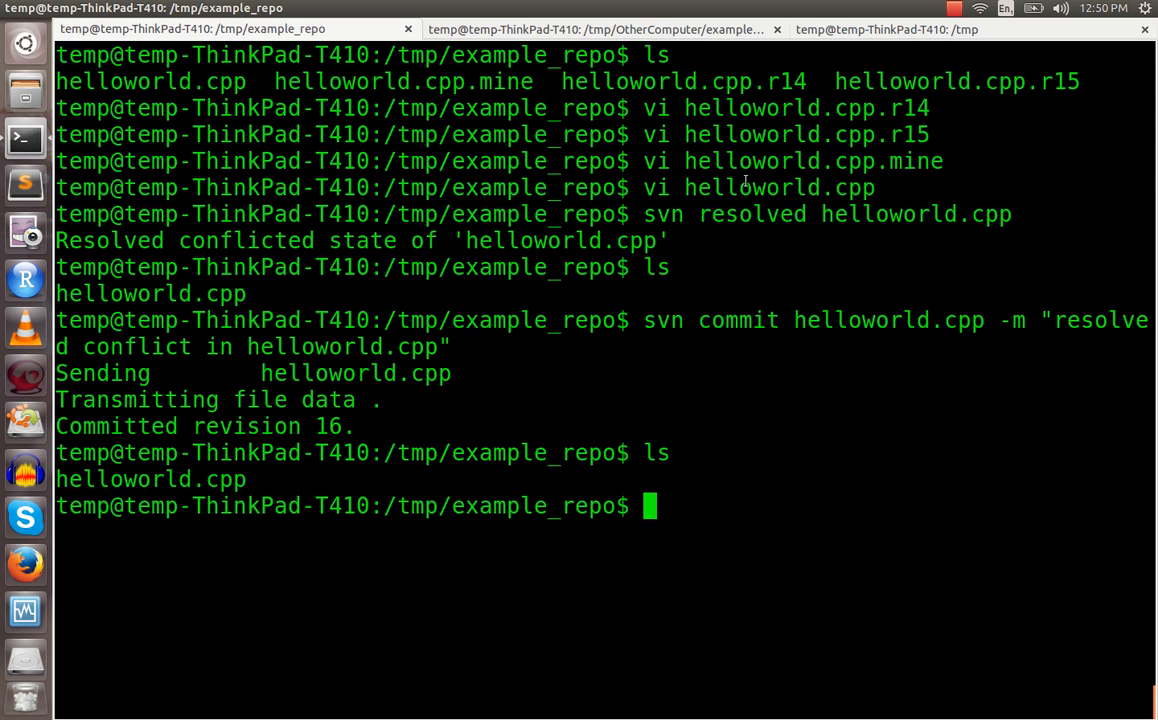
pyautogui.moveTo(910, 118)
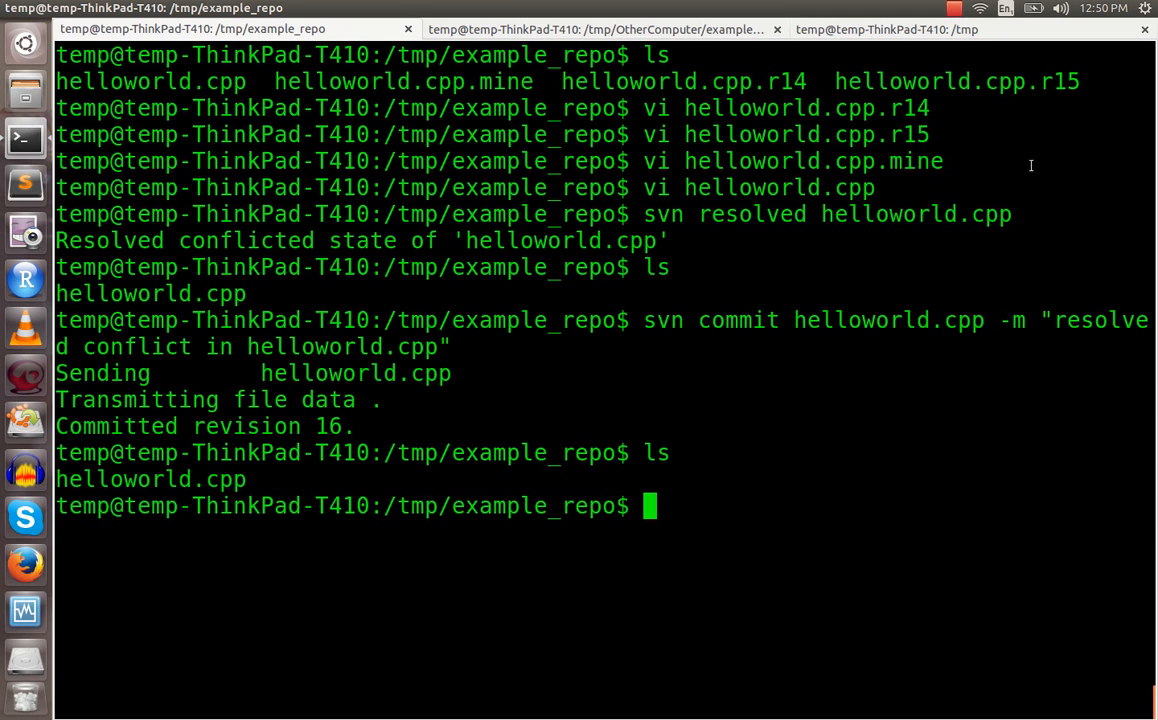
pyautogui.moveTo(814, 52)
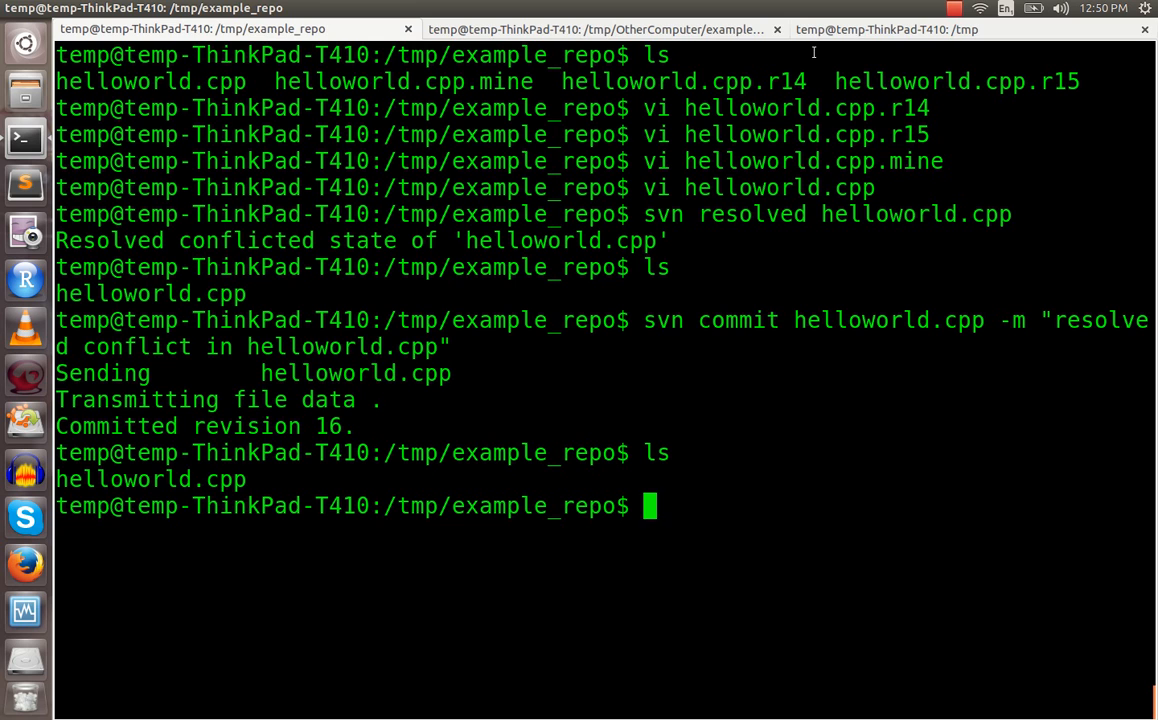